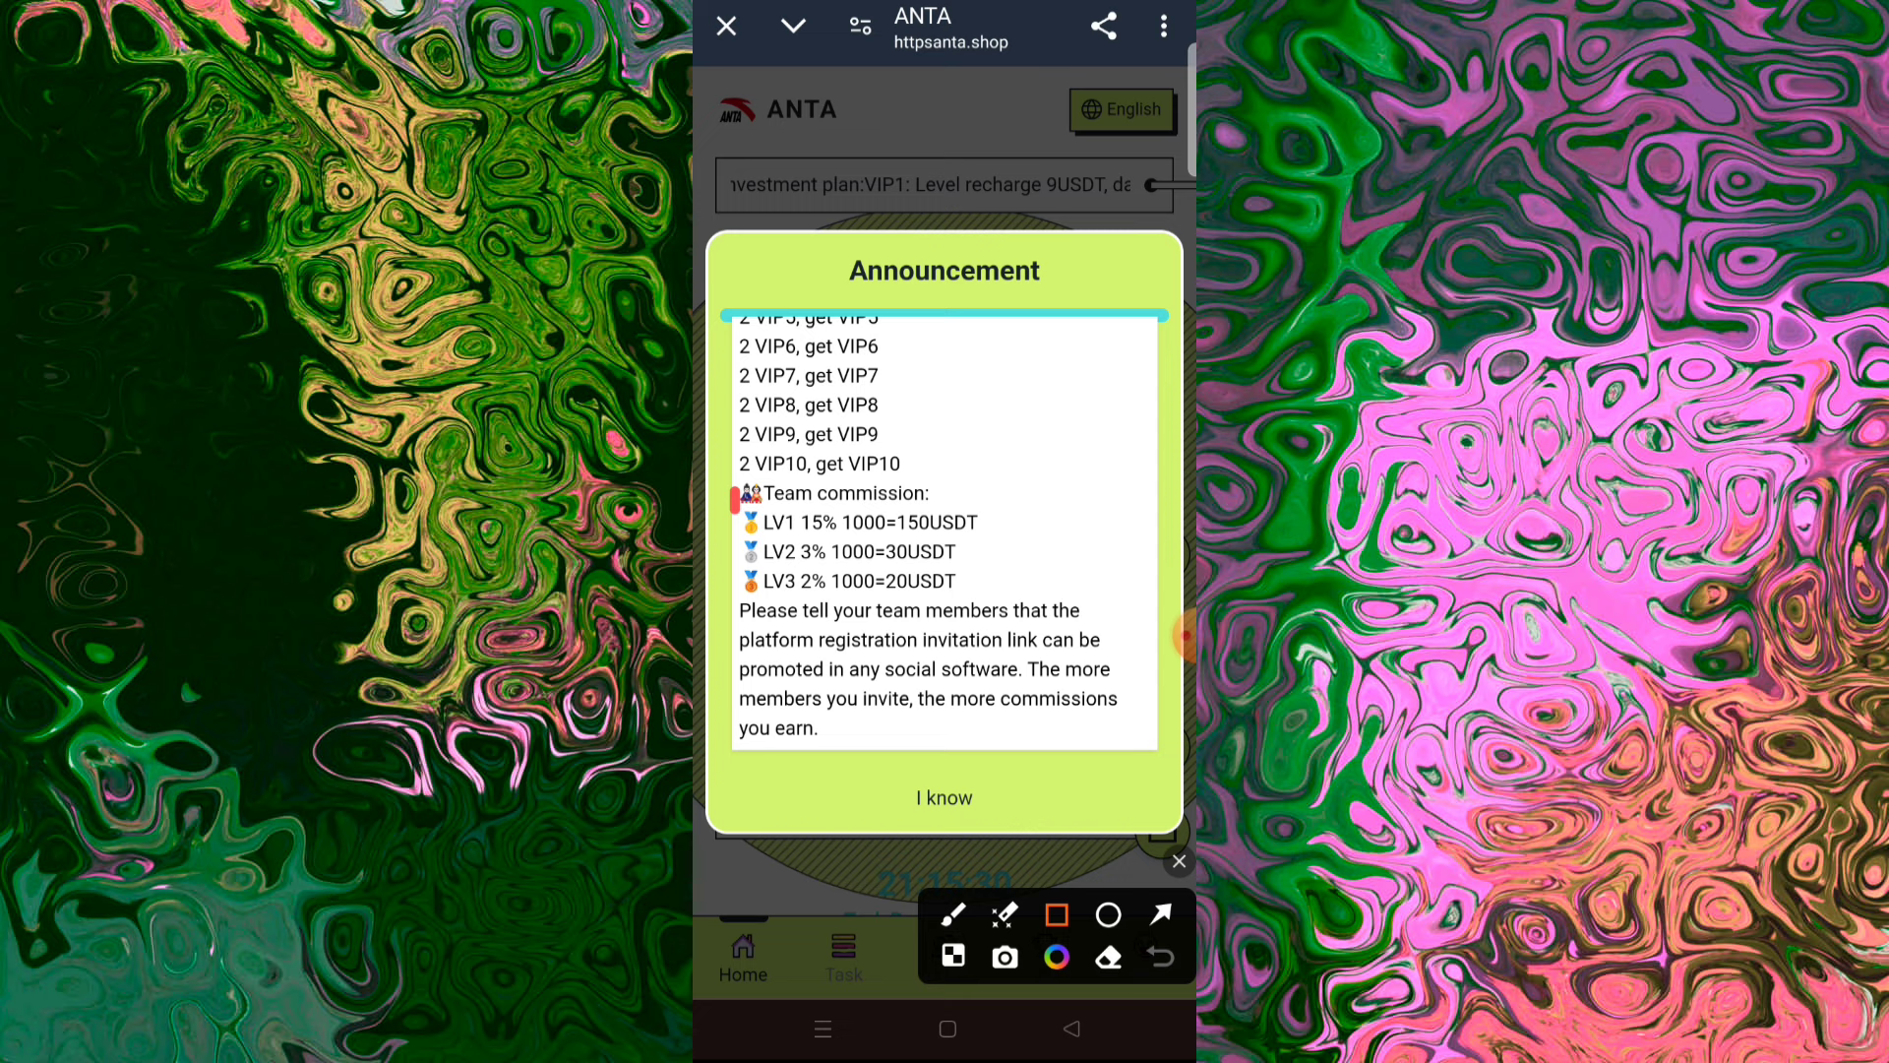
Step: Dismiss the announcement and read the Company Profile down to its closing mission and awards paragraphs
left_click(942, 797)
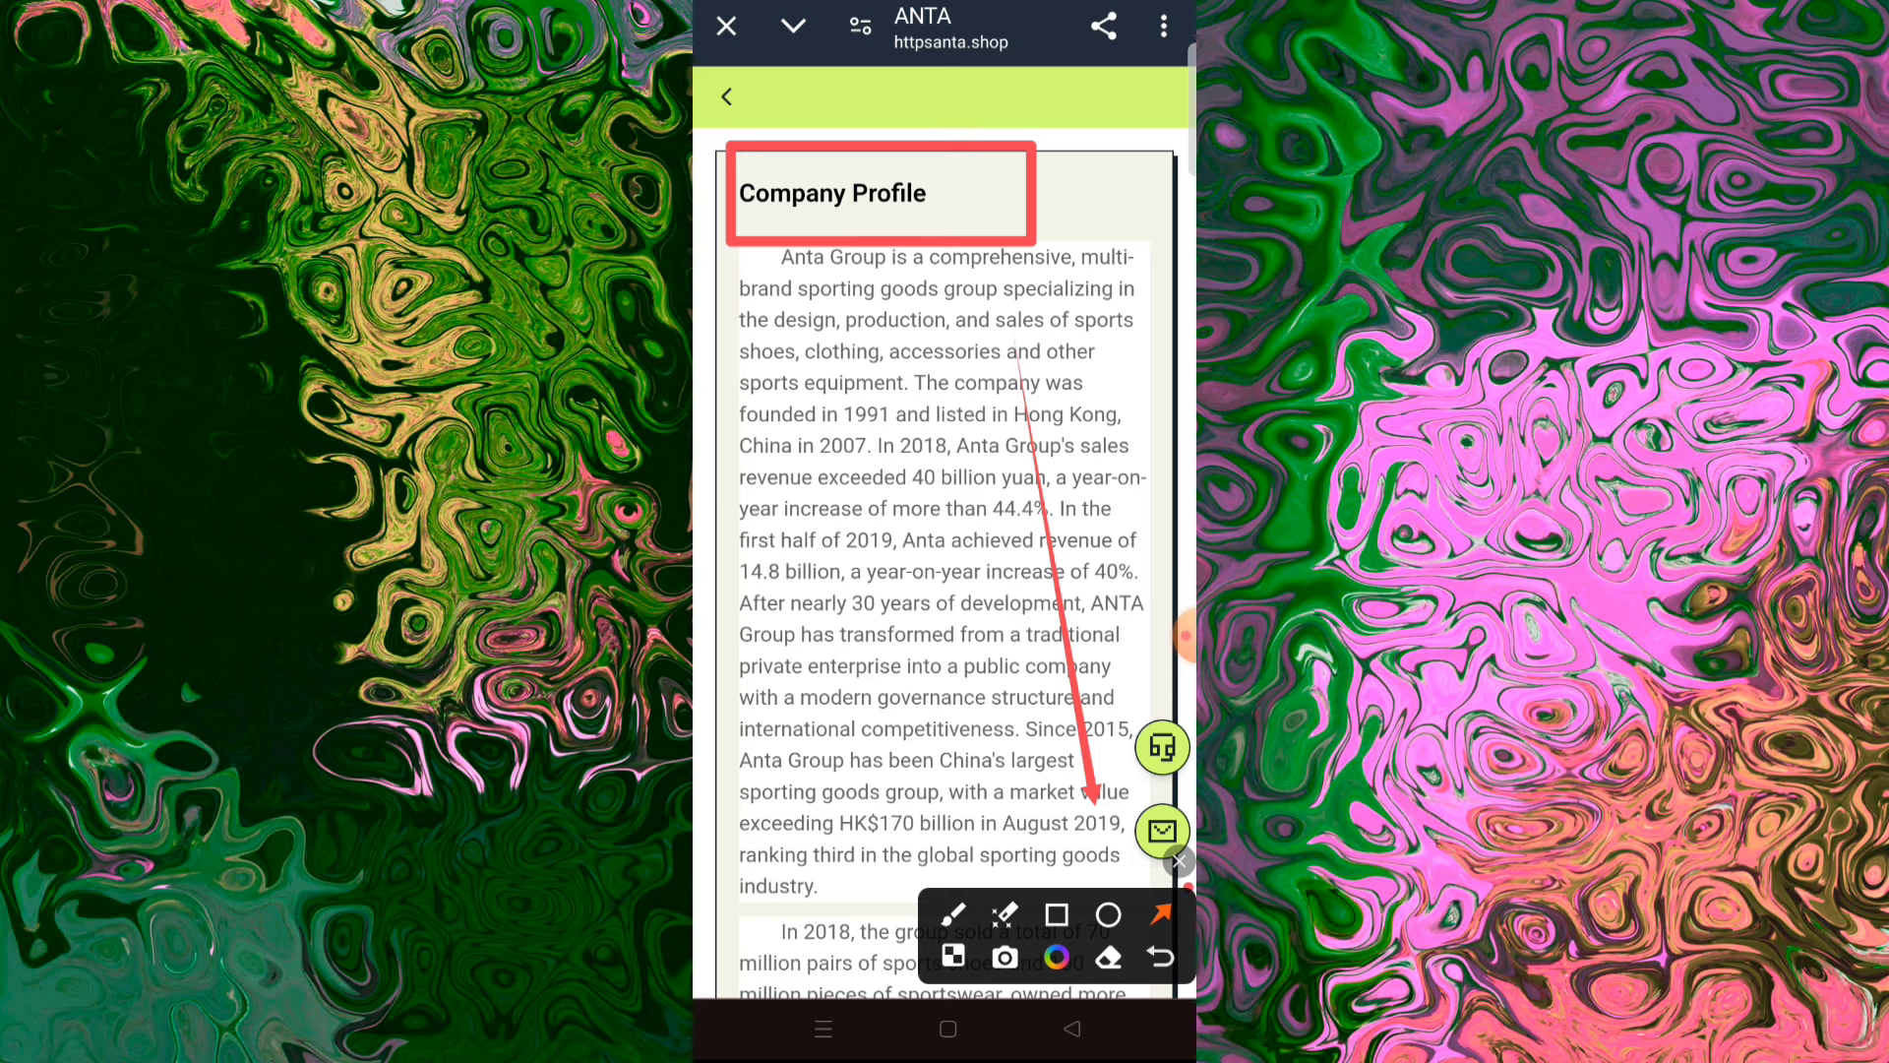
scroll("down", 3)
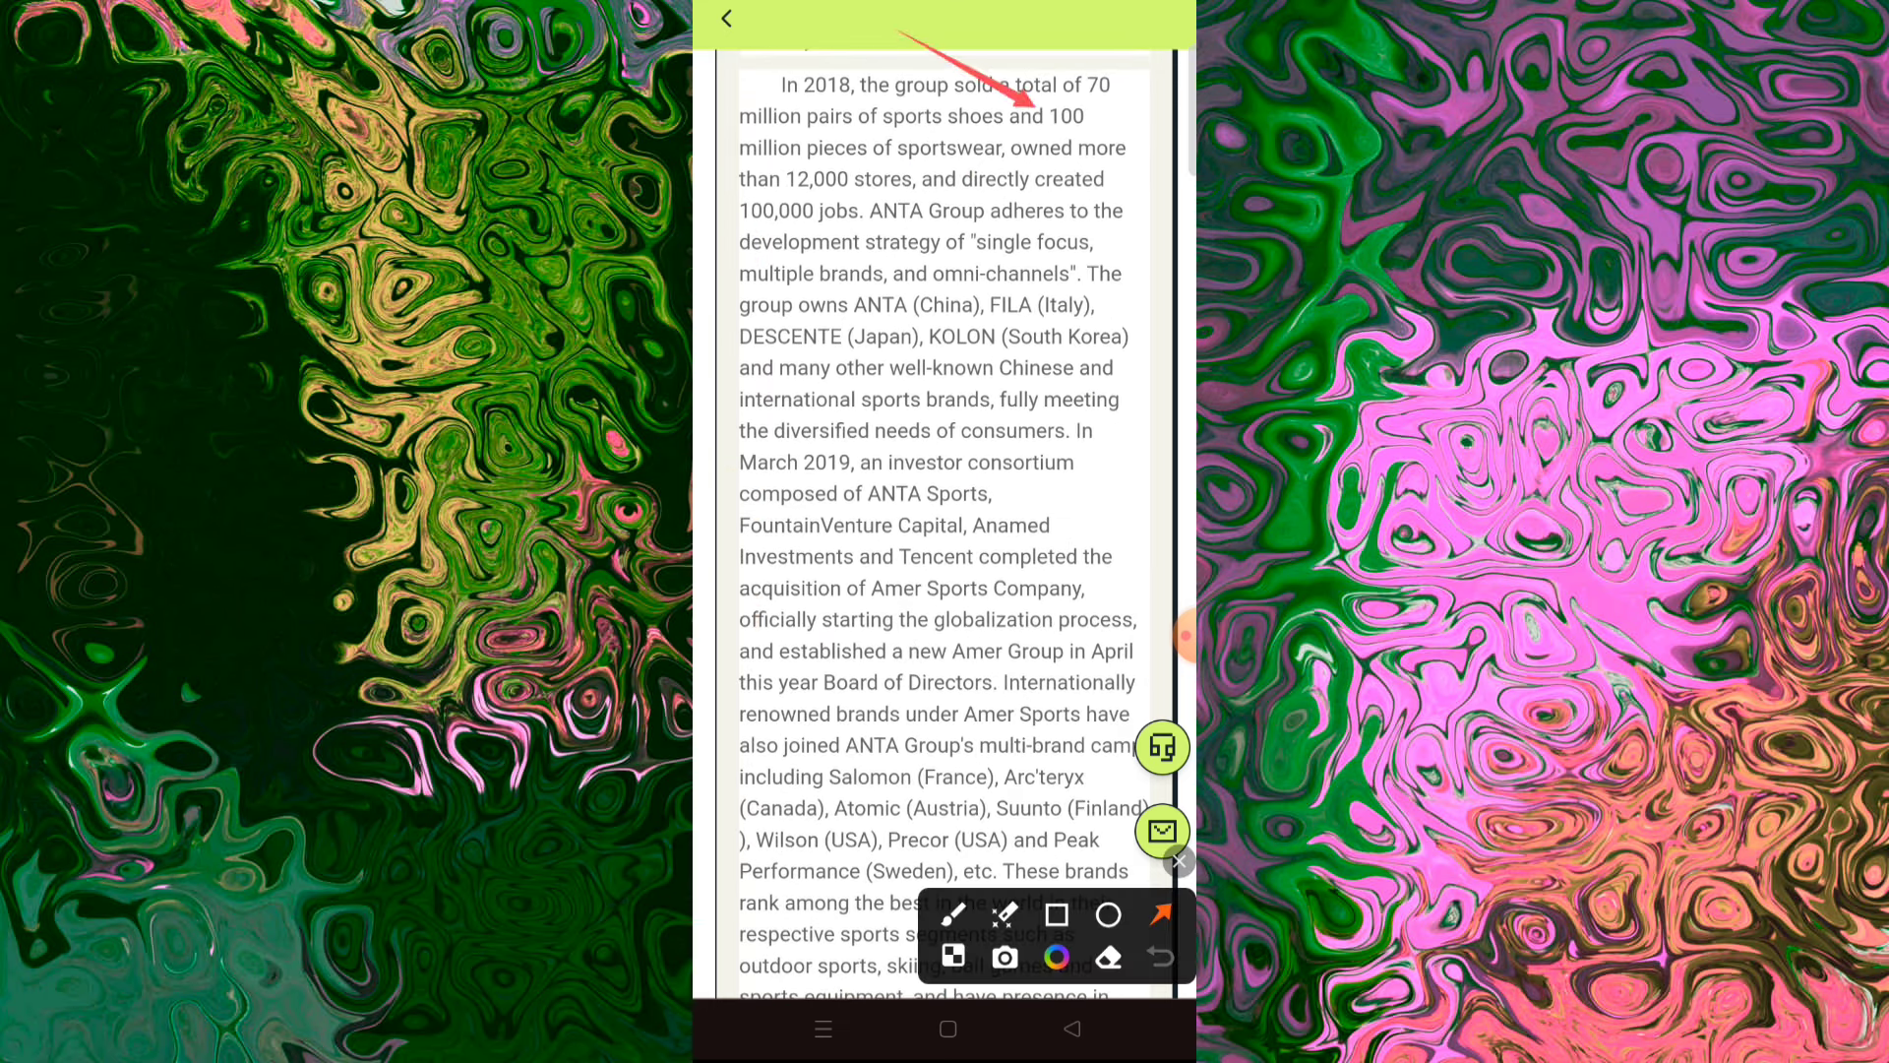
left_click_drag(862, 61, 1029, 336)
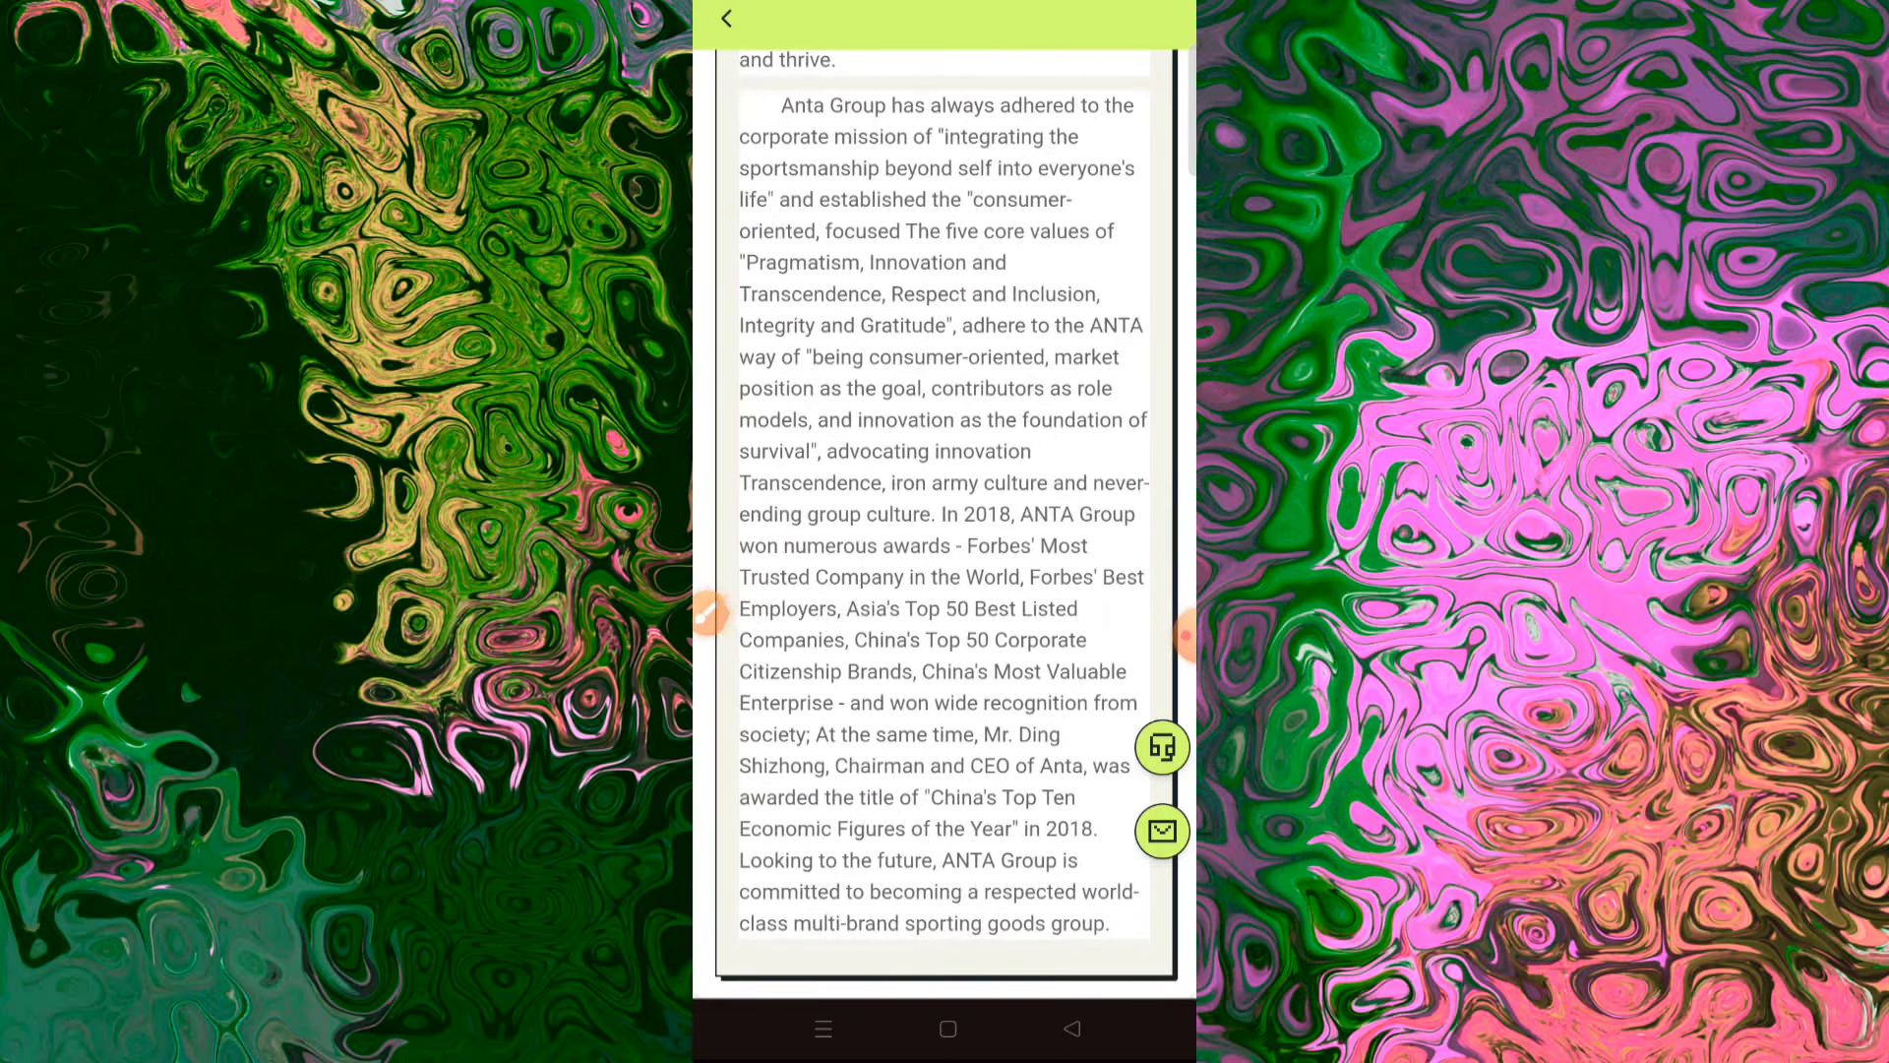
Step: Return home from the profile, view the two Telegram online-service contacts, and close the sheet
left_click(725, 17)
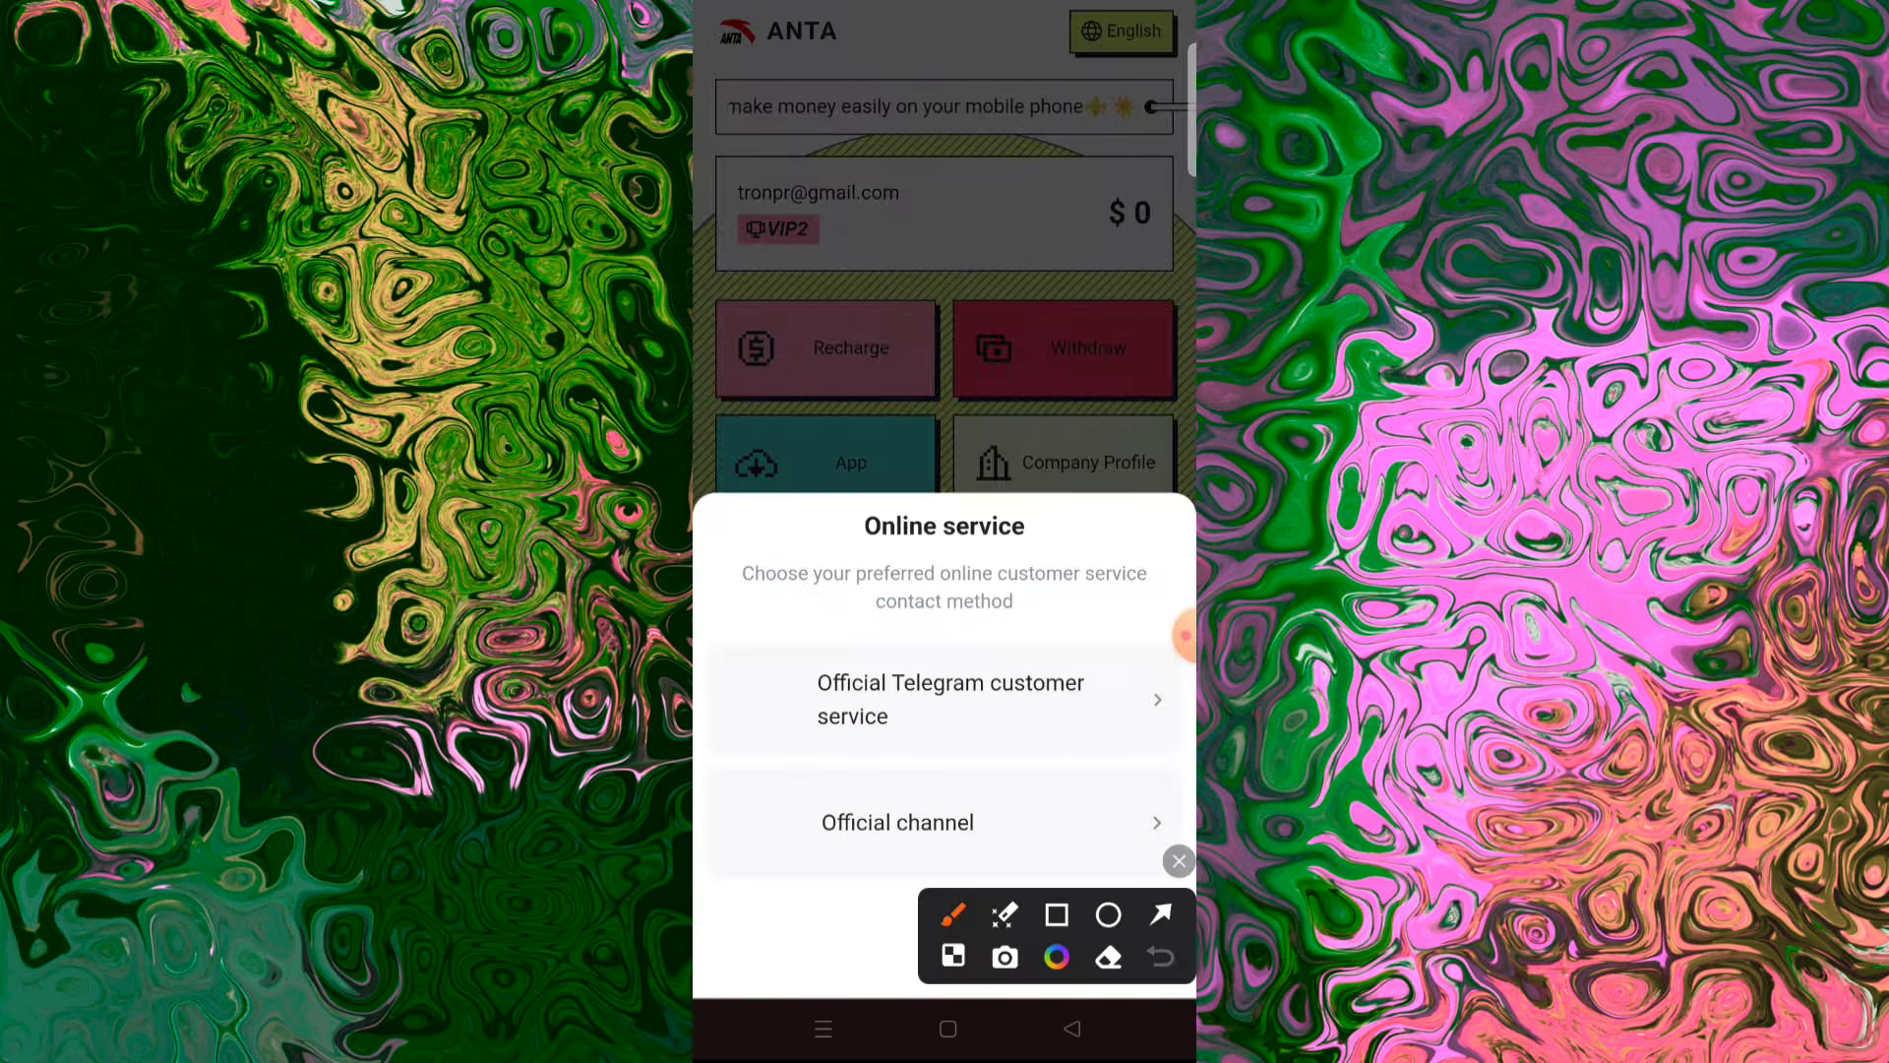
left_click(1056, 913)
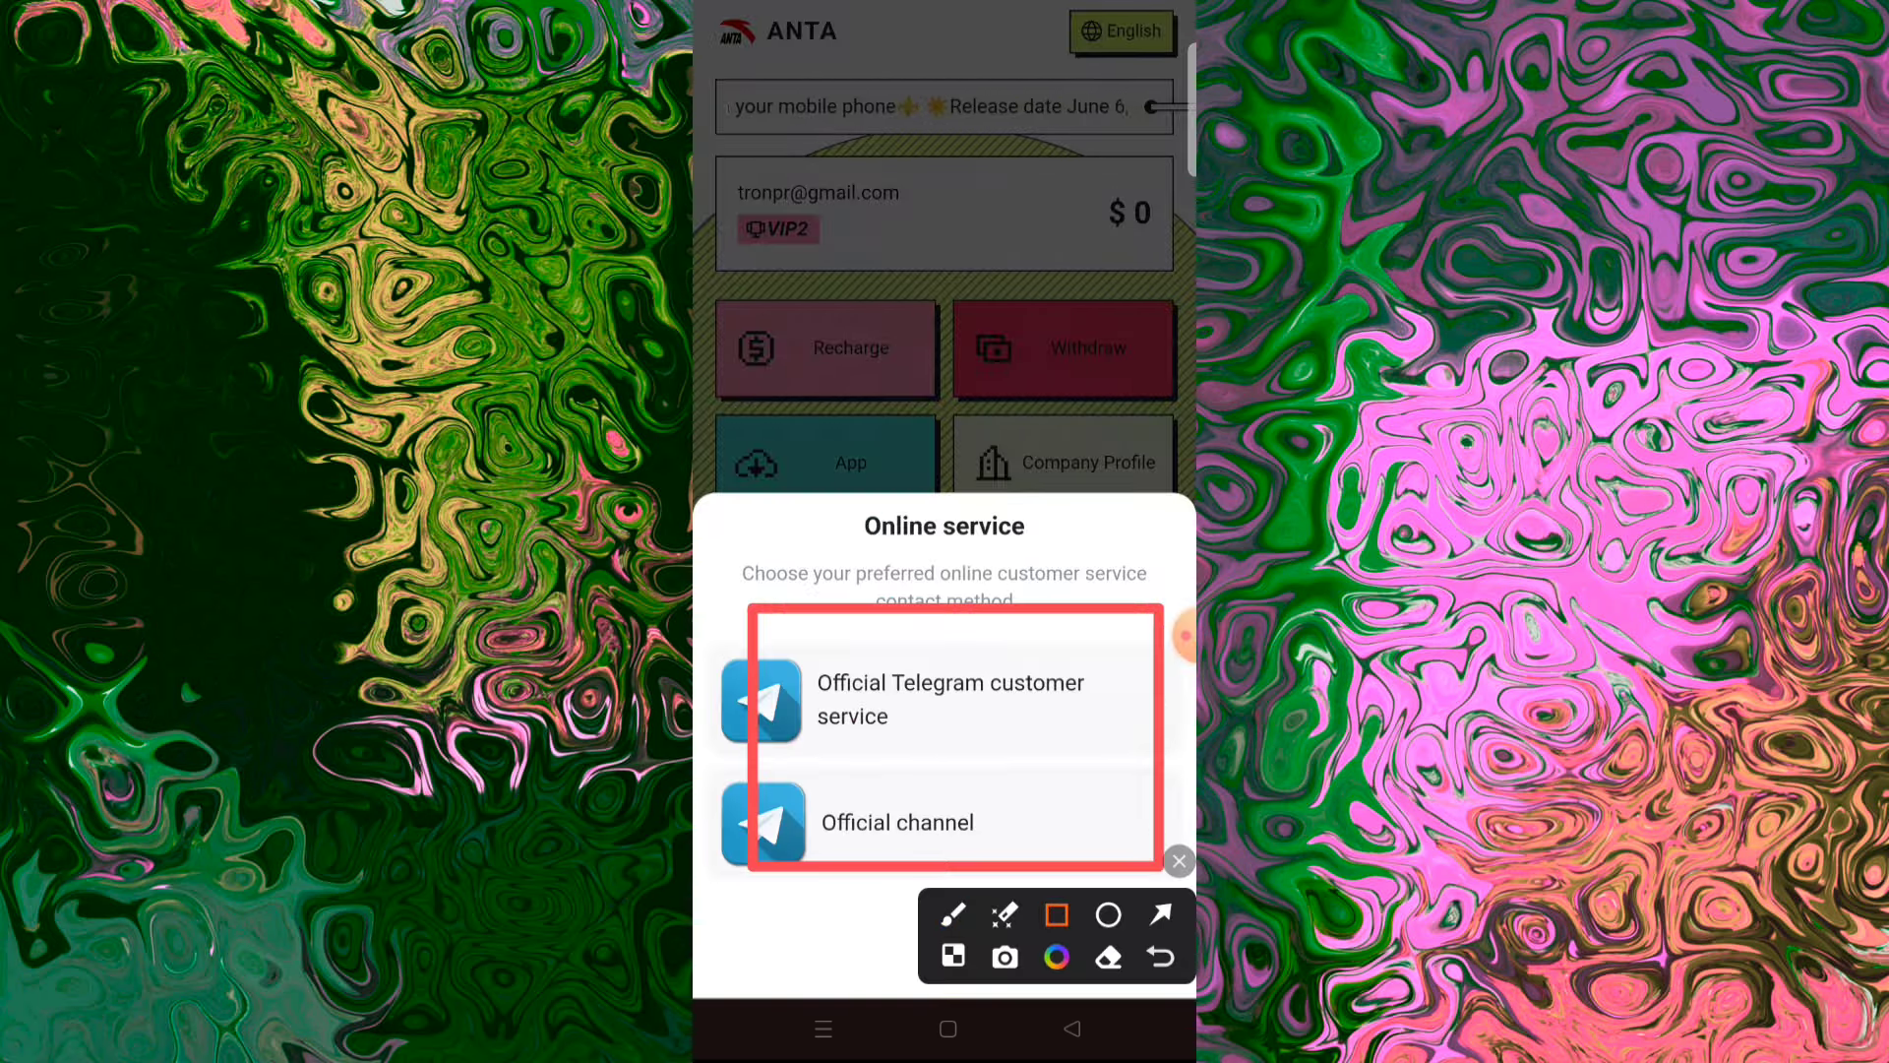
left_click(1178, 859)
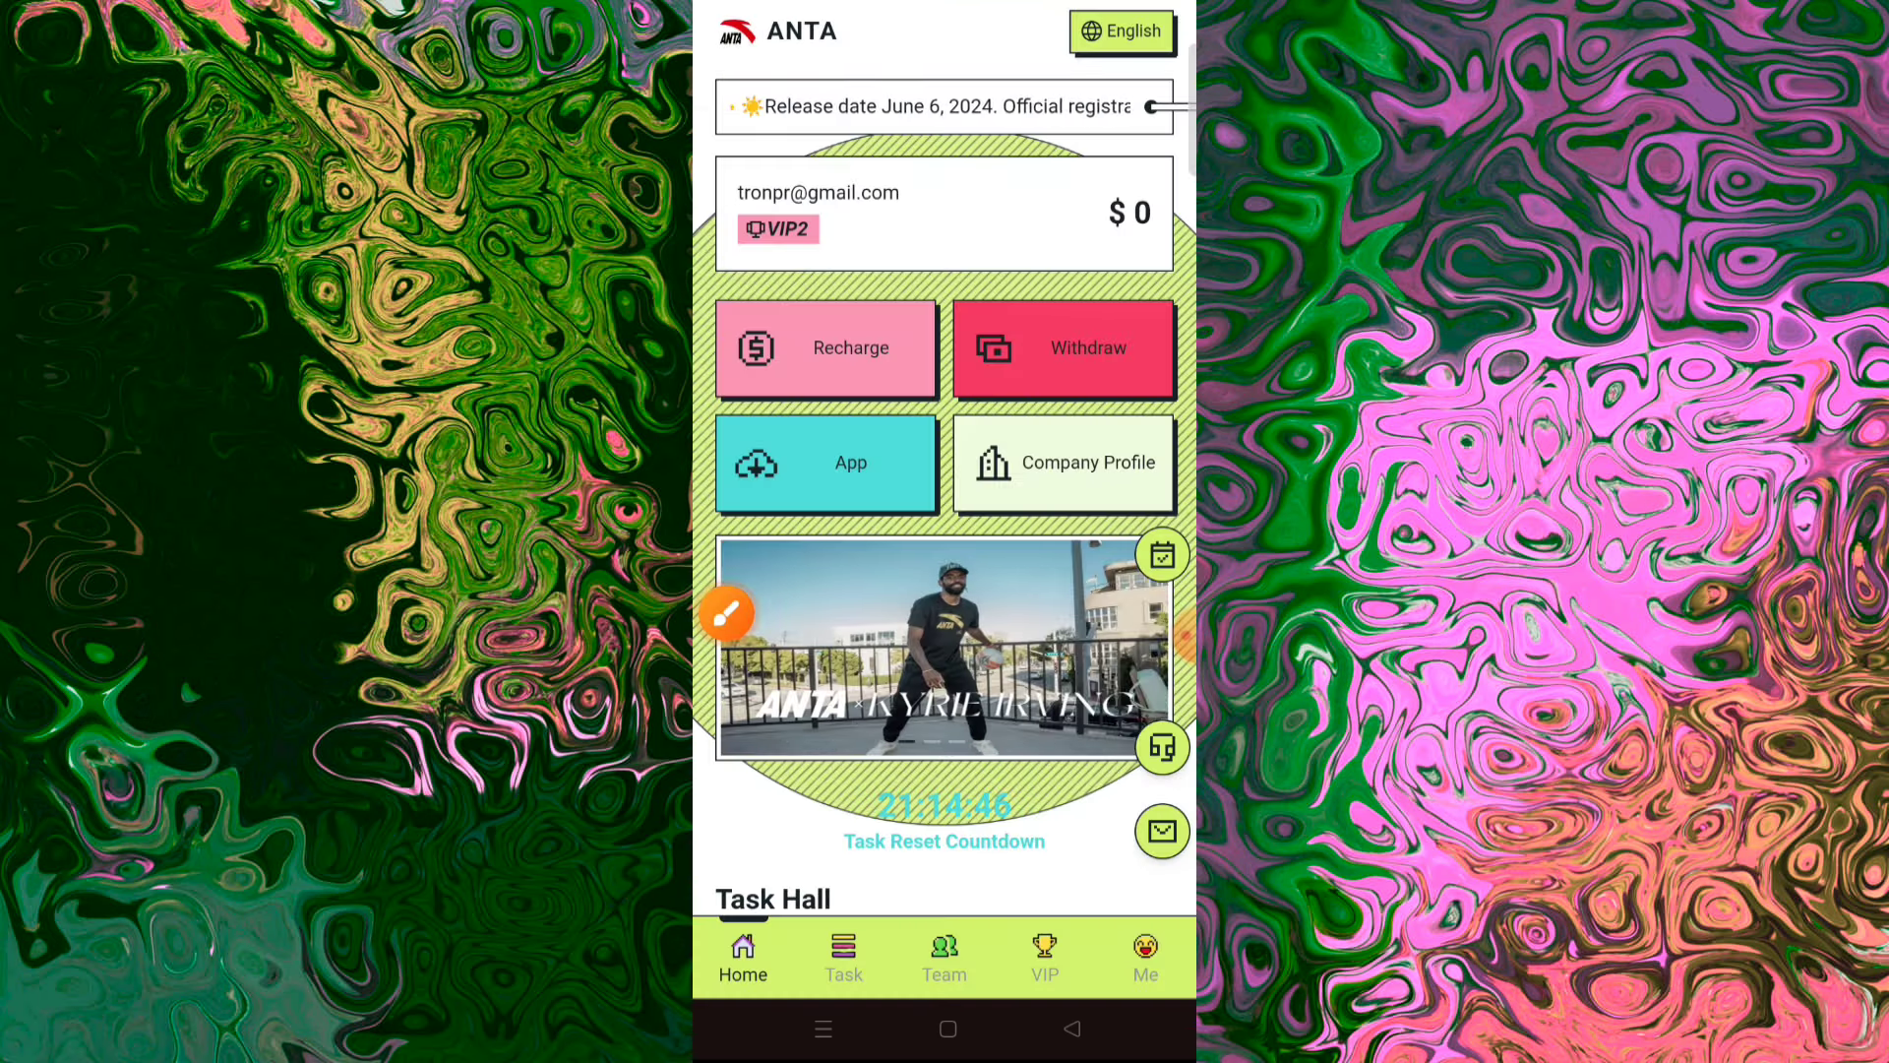
left_click(726, 614)
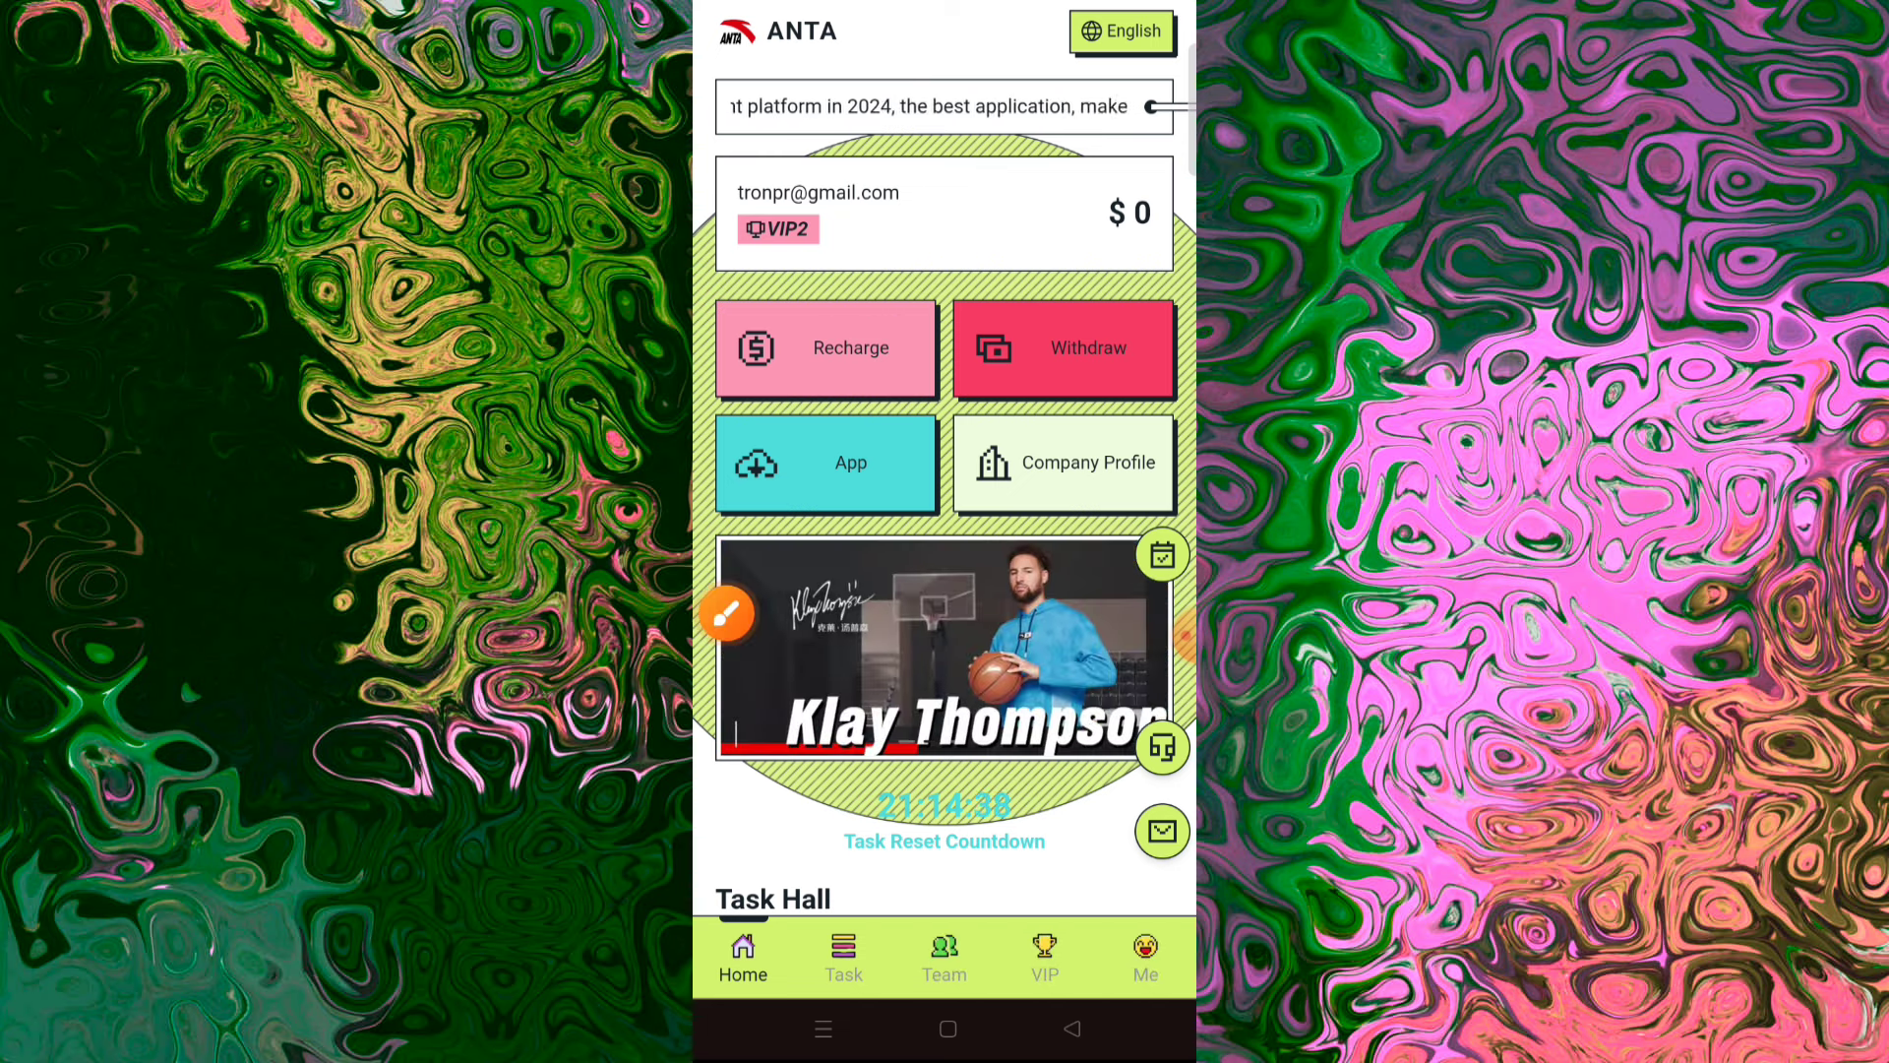
Step: Copy ANTA's USDT recharge address and send 19 USDT (TRC20) to it from the wallet
left_click(726, 614)
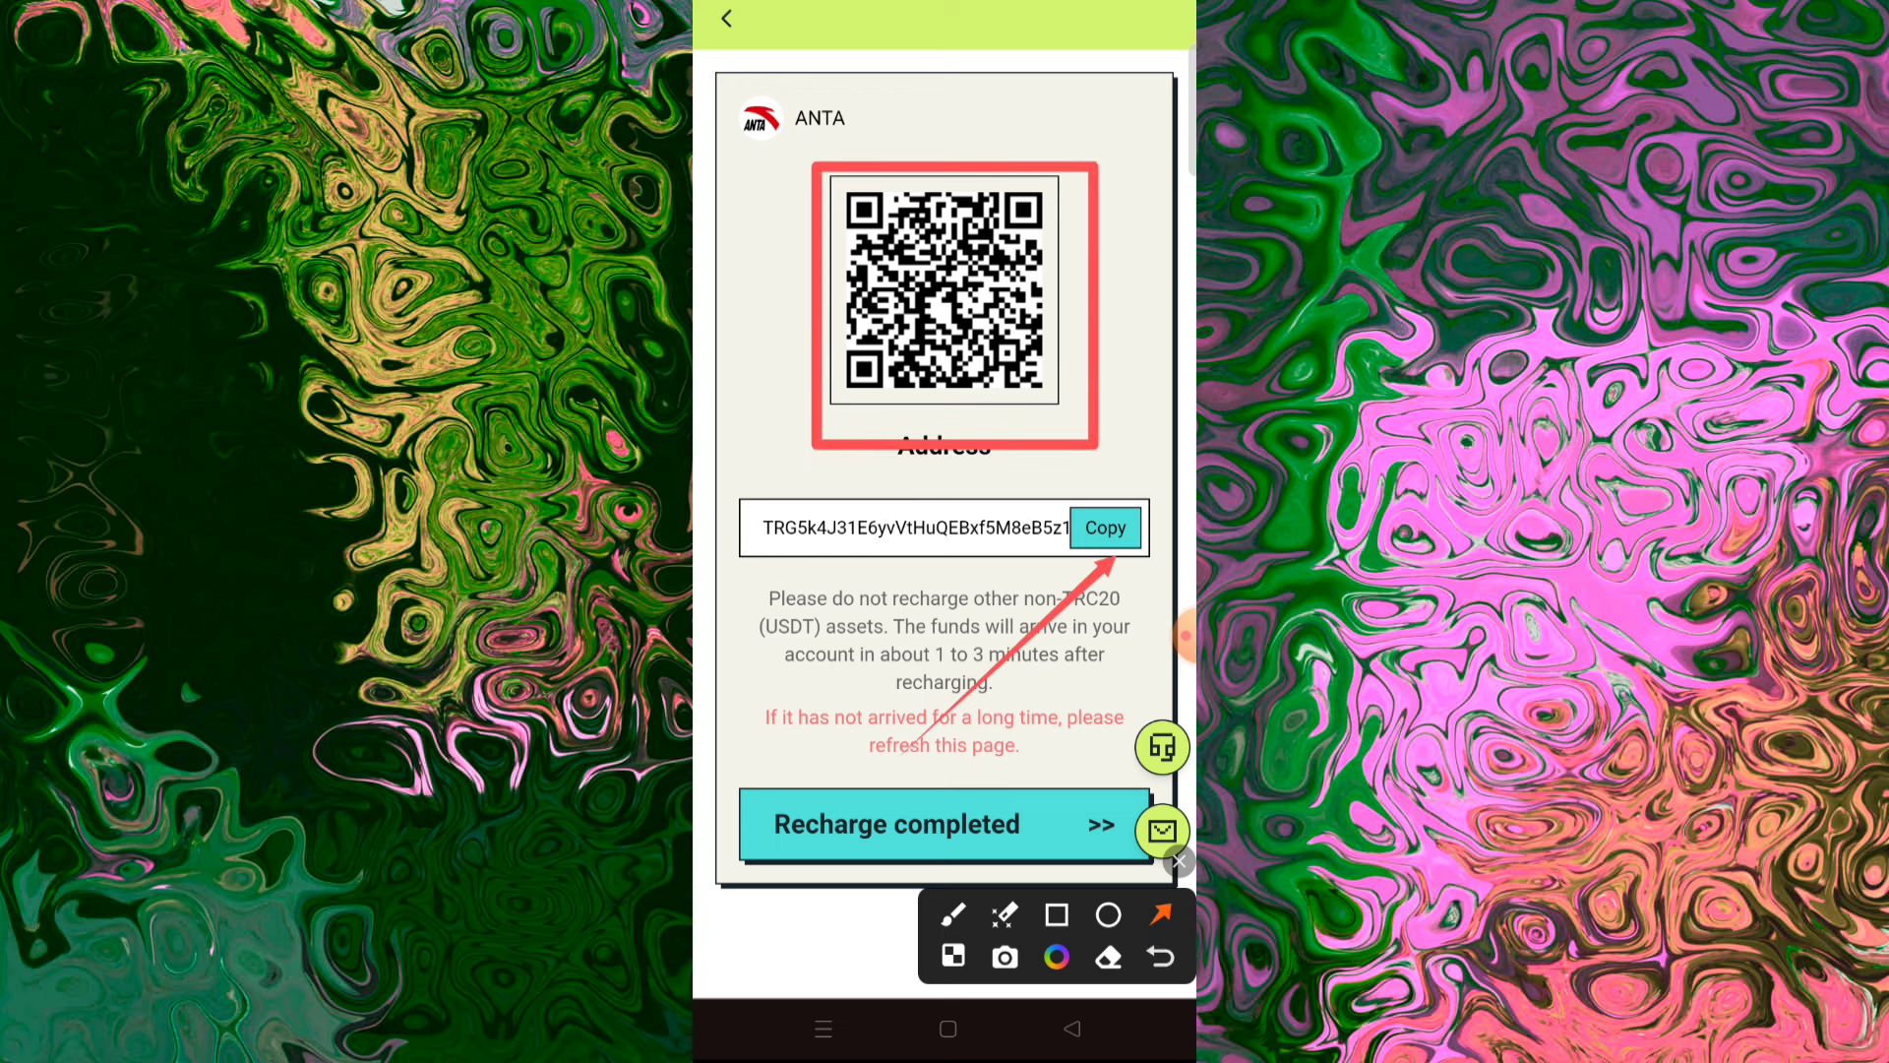
left_click(1102, 528)
type("19")
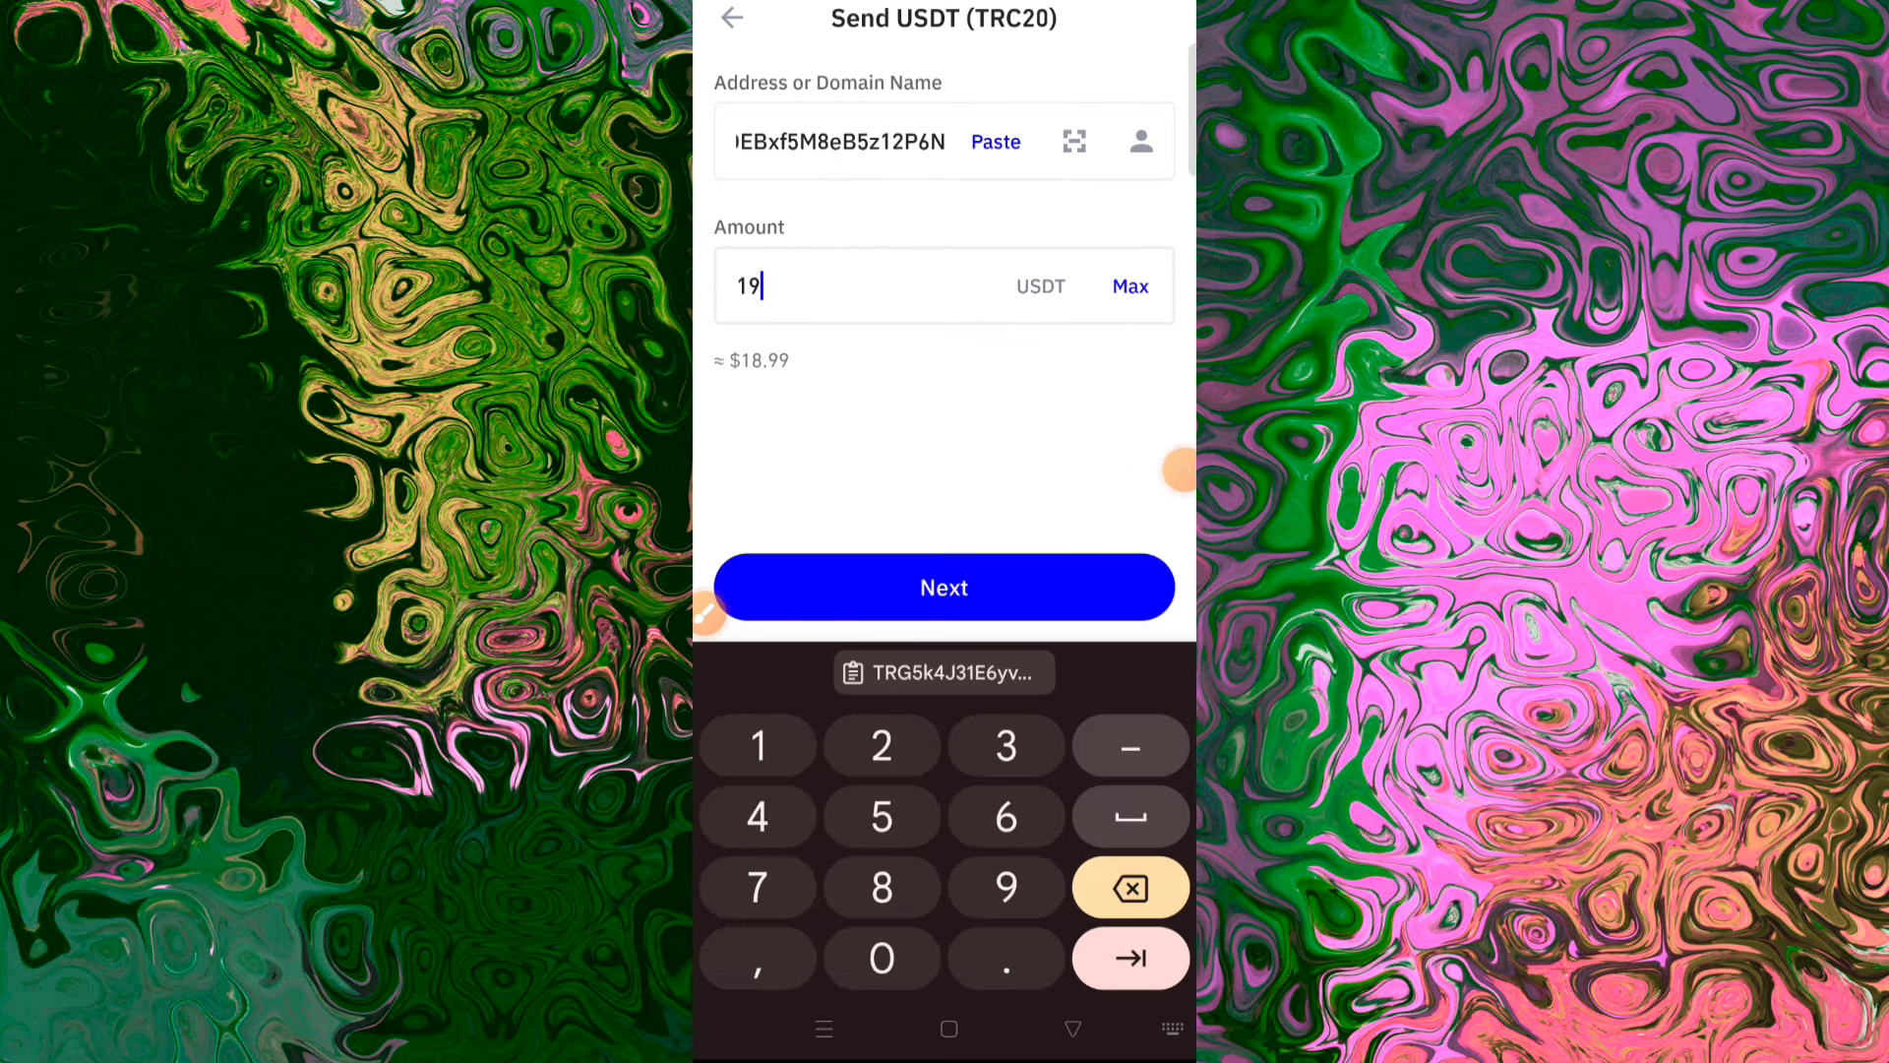
left_click(942, 588)
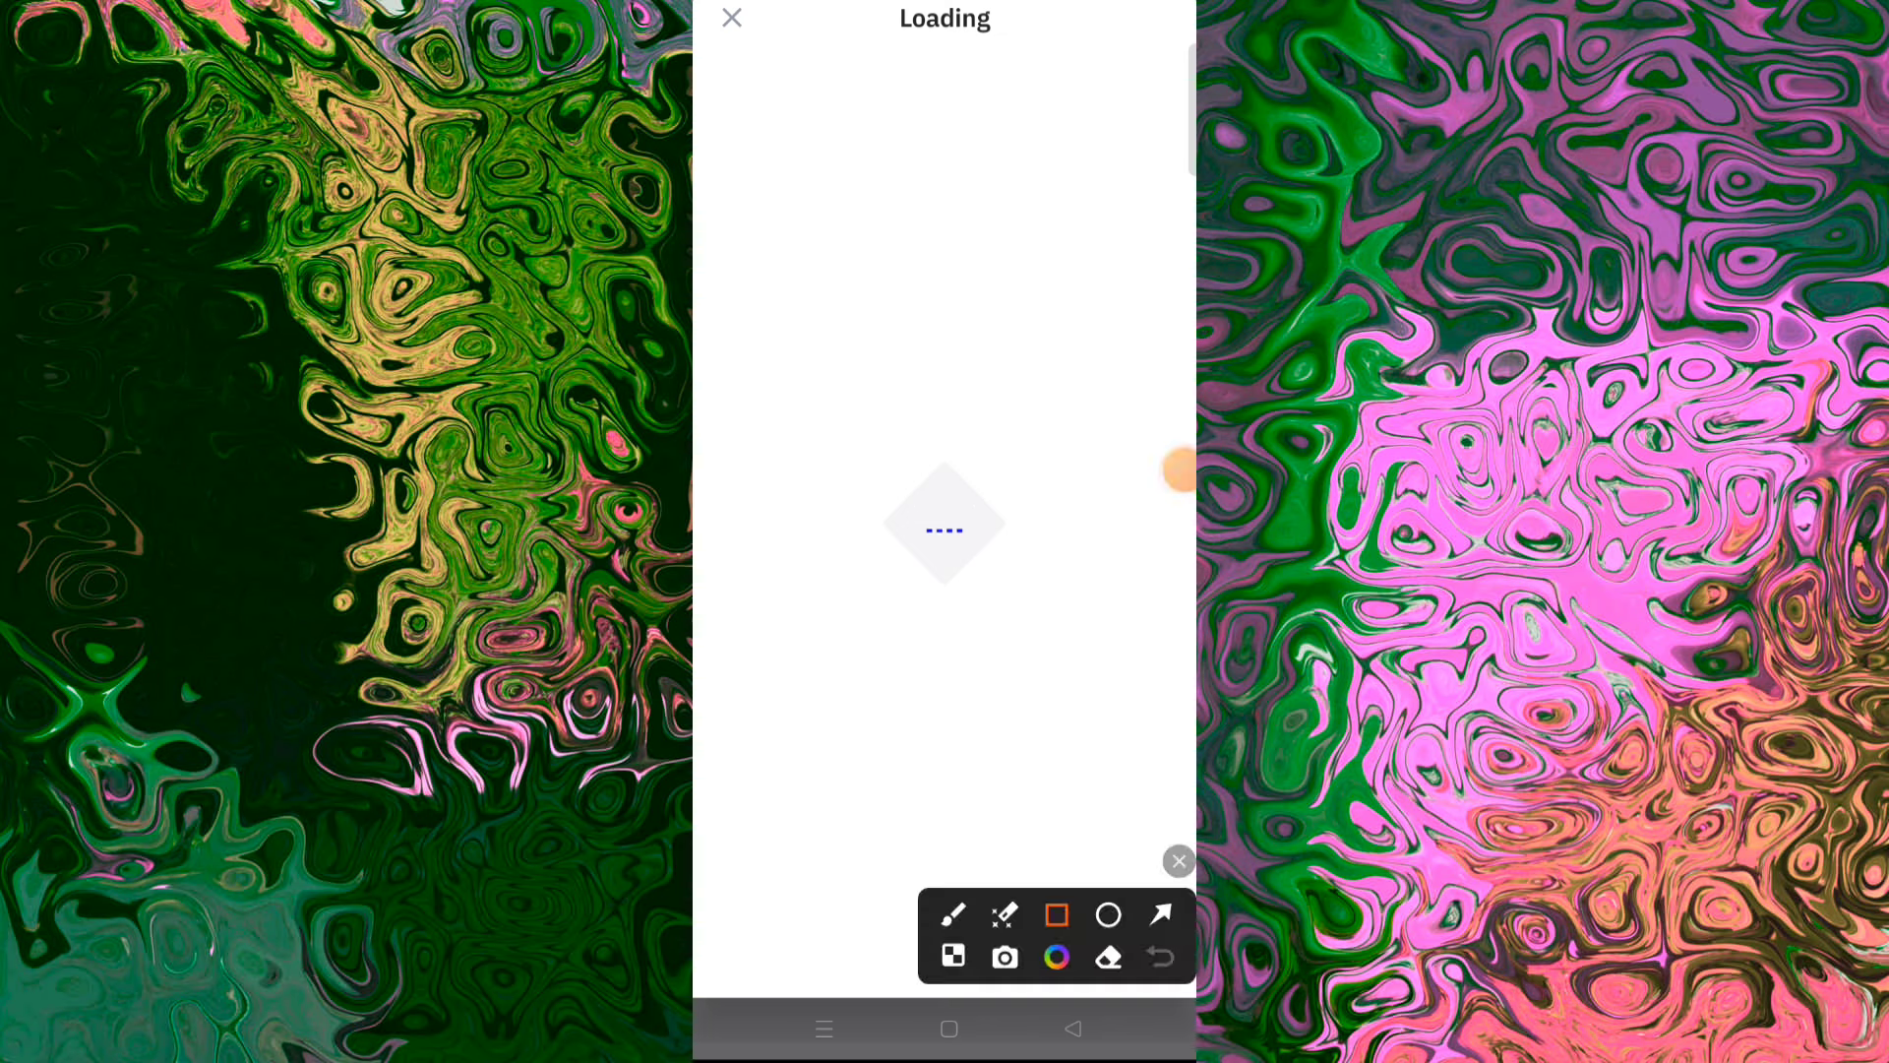
Step: Browse the locked VIP1–VIP10 task tiers and the member payout list on the home page
left_click(1178, 470)
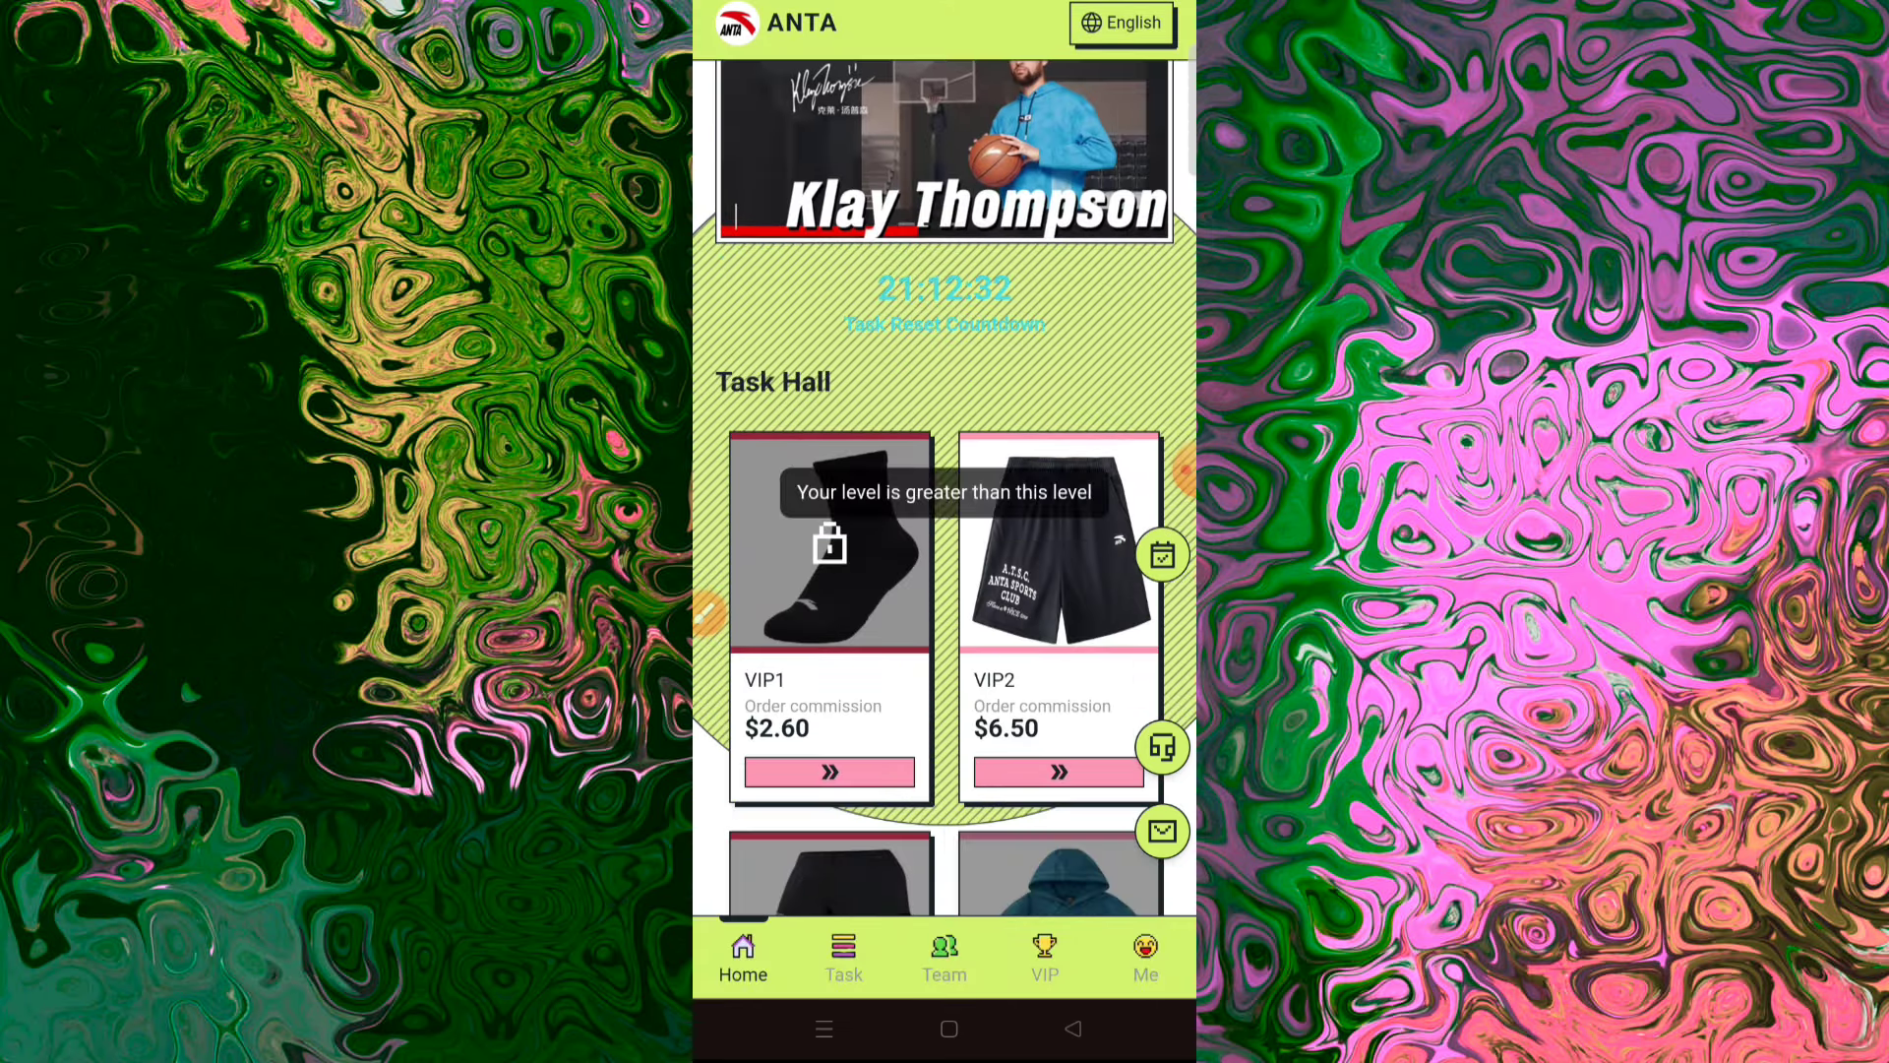
scroll("down", 3)
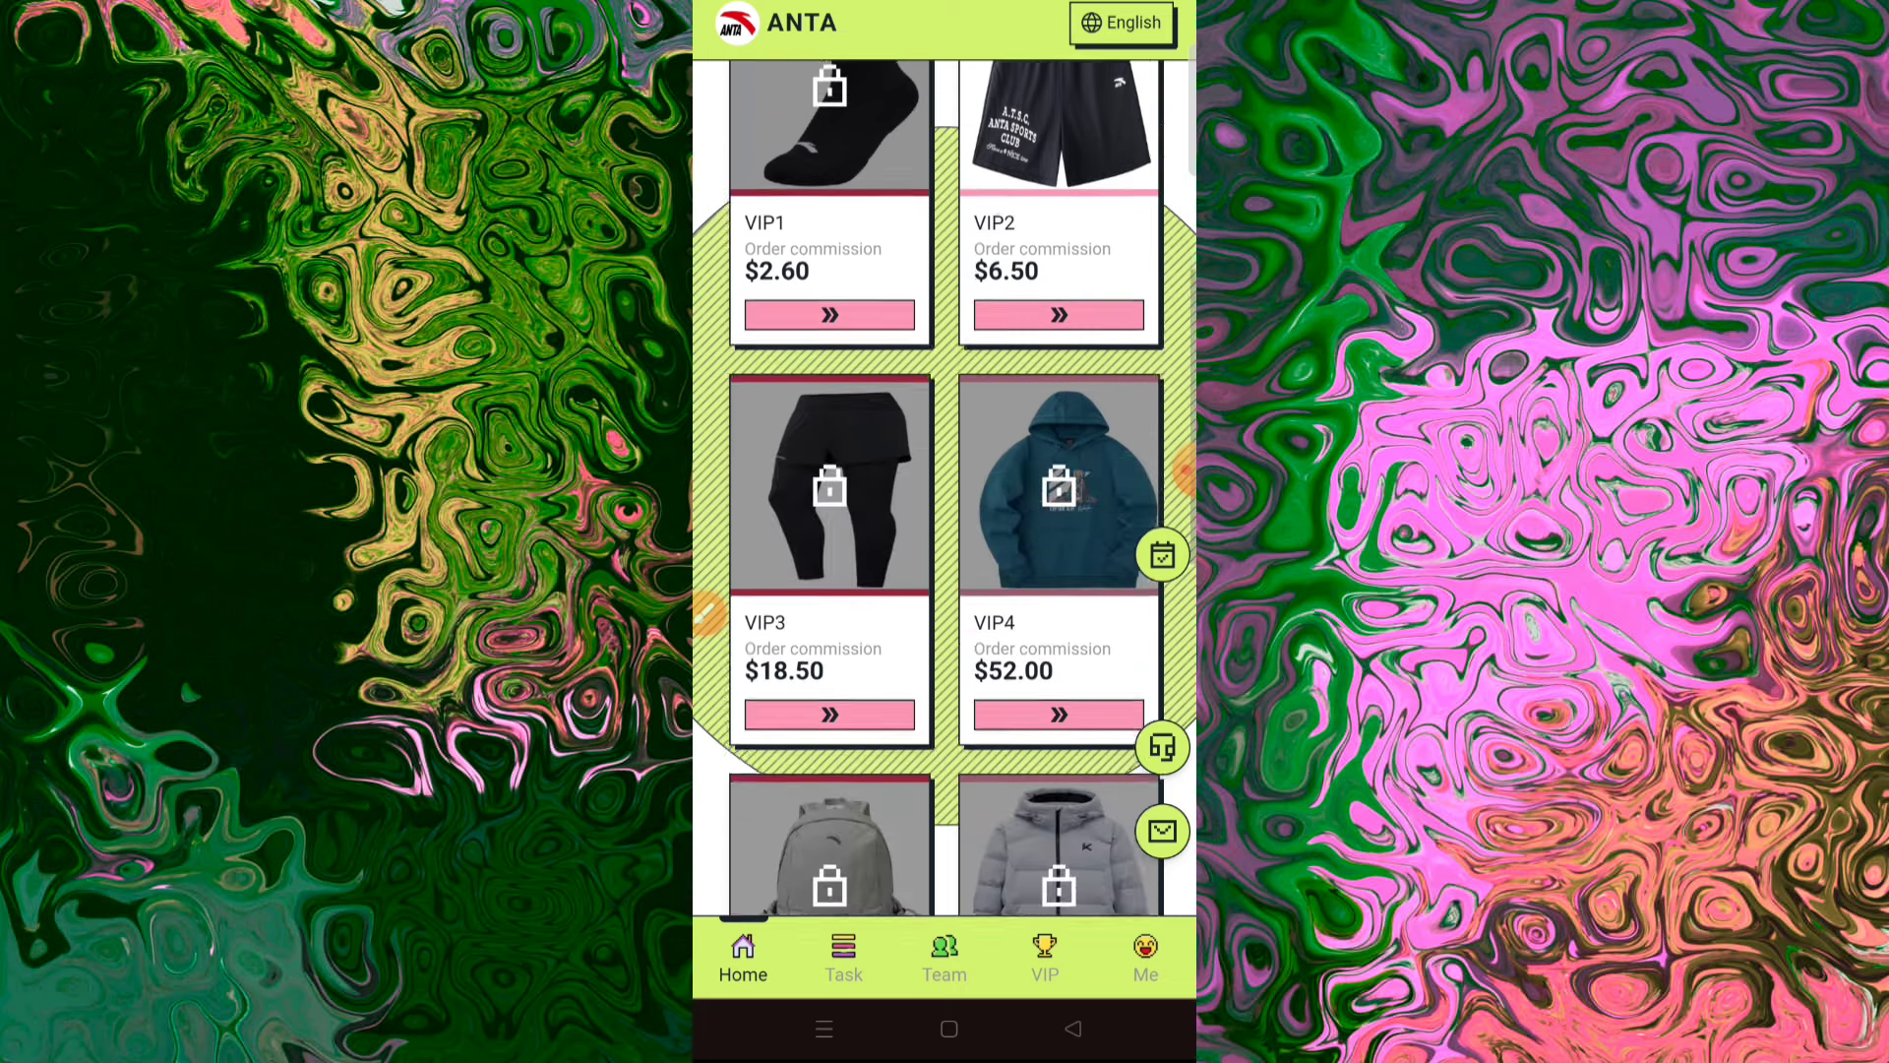
scroll("down", 3)
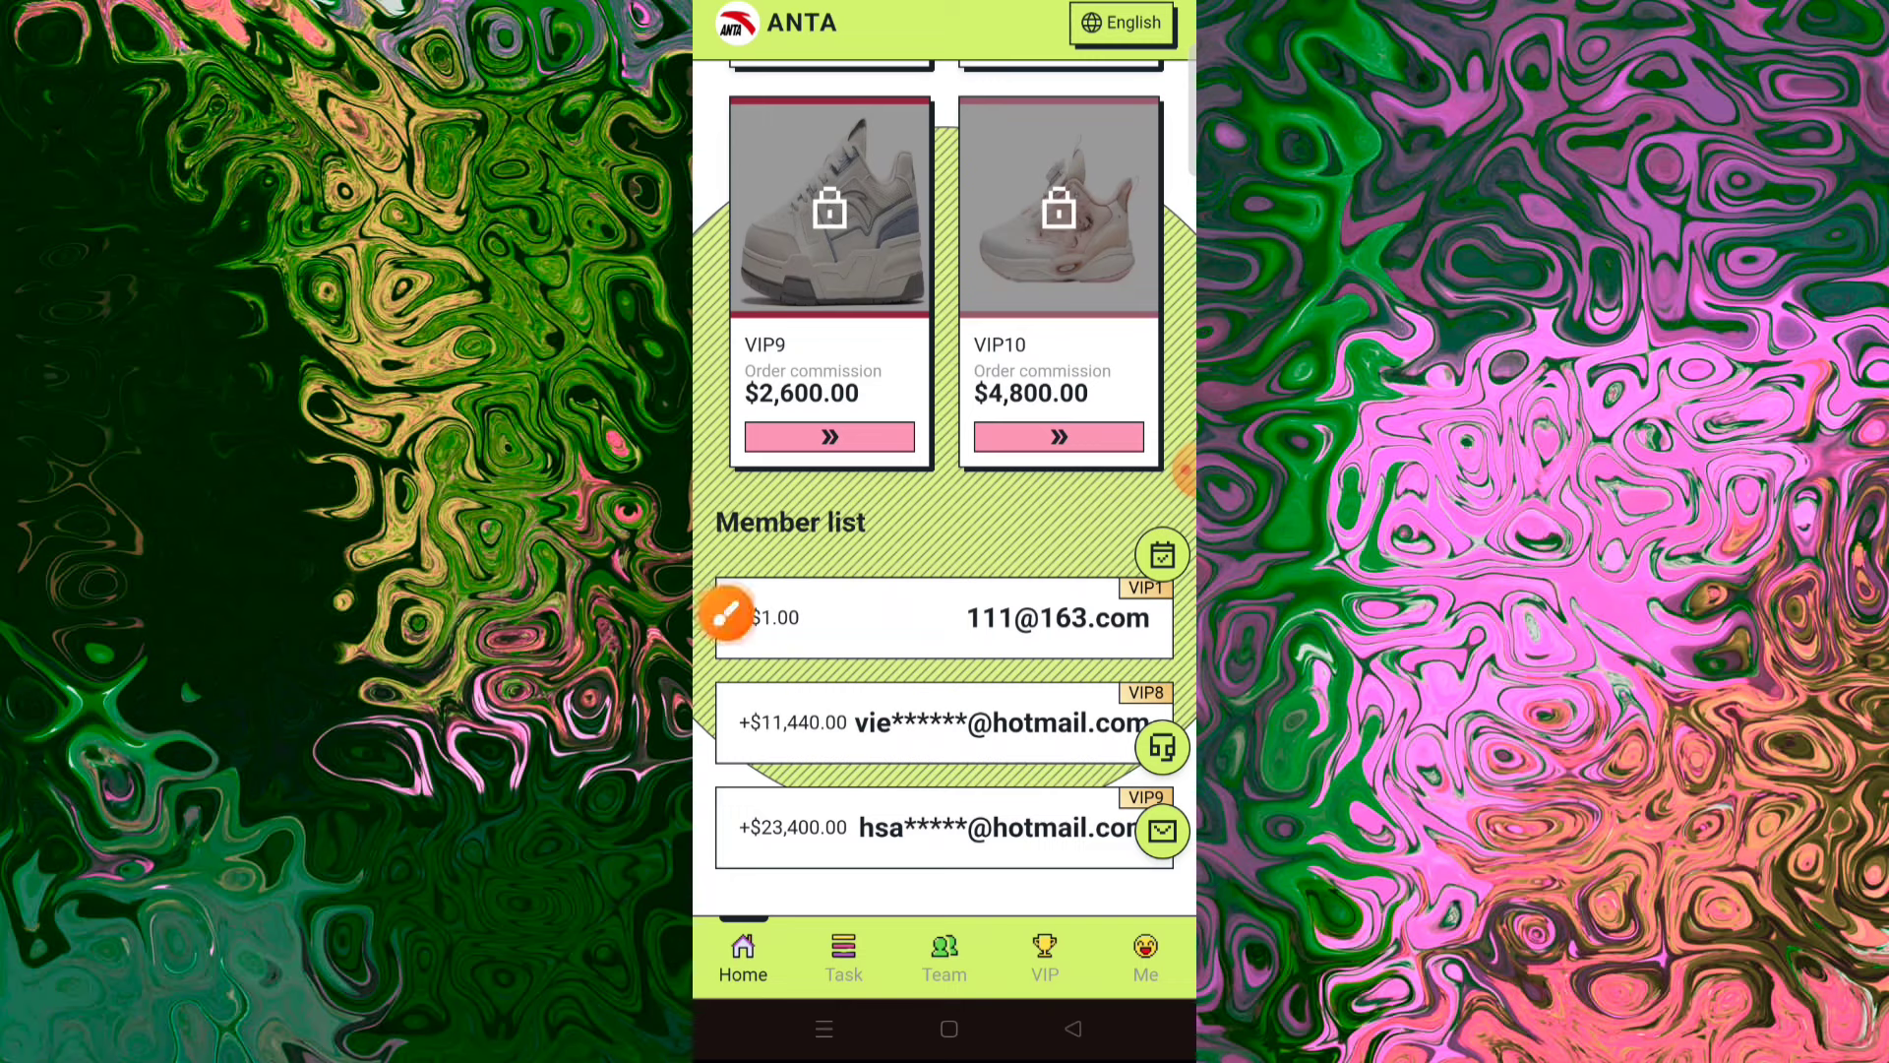
left_click(730, 616)
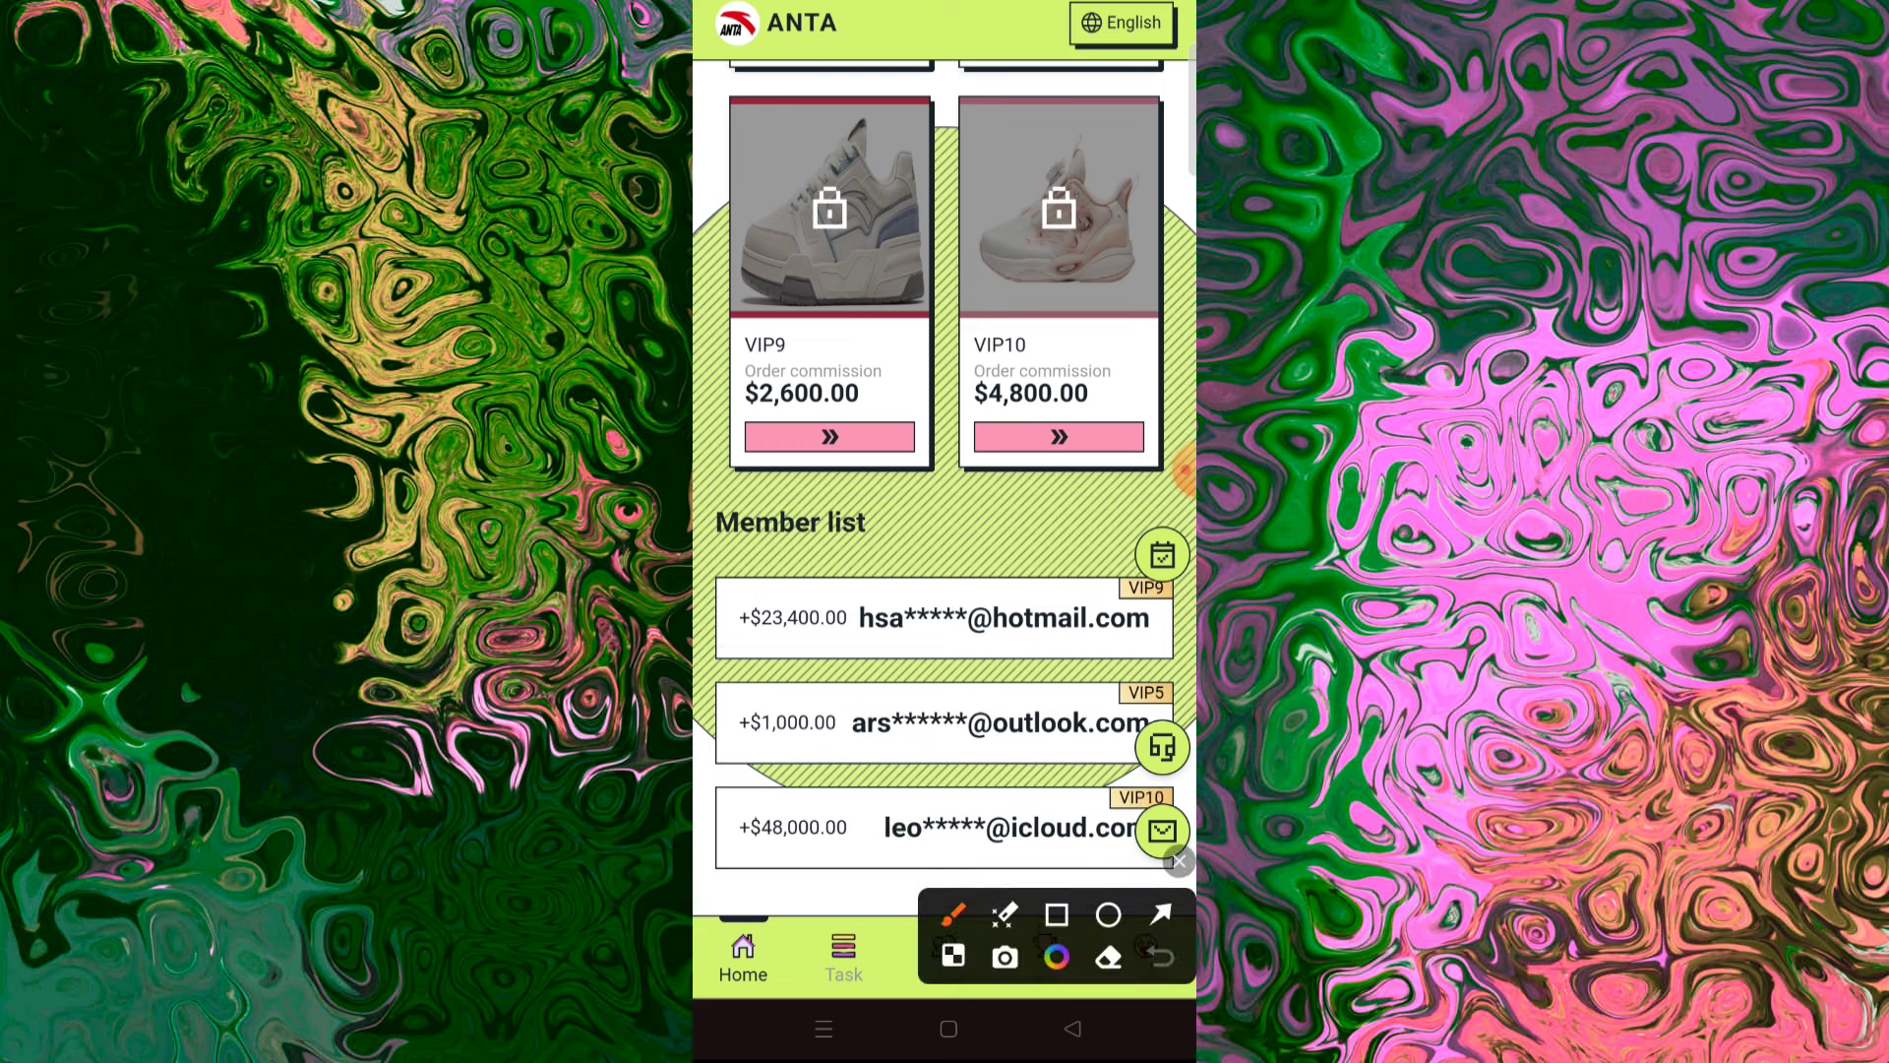
left_click(844, 954)
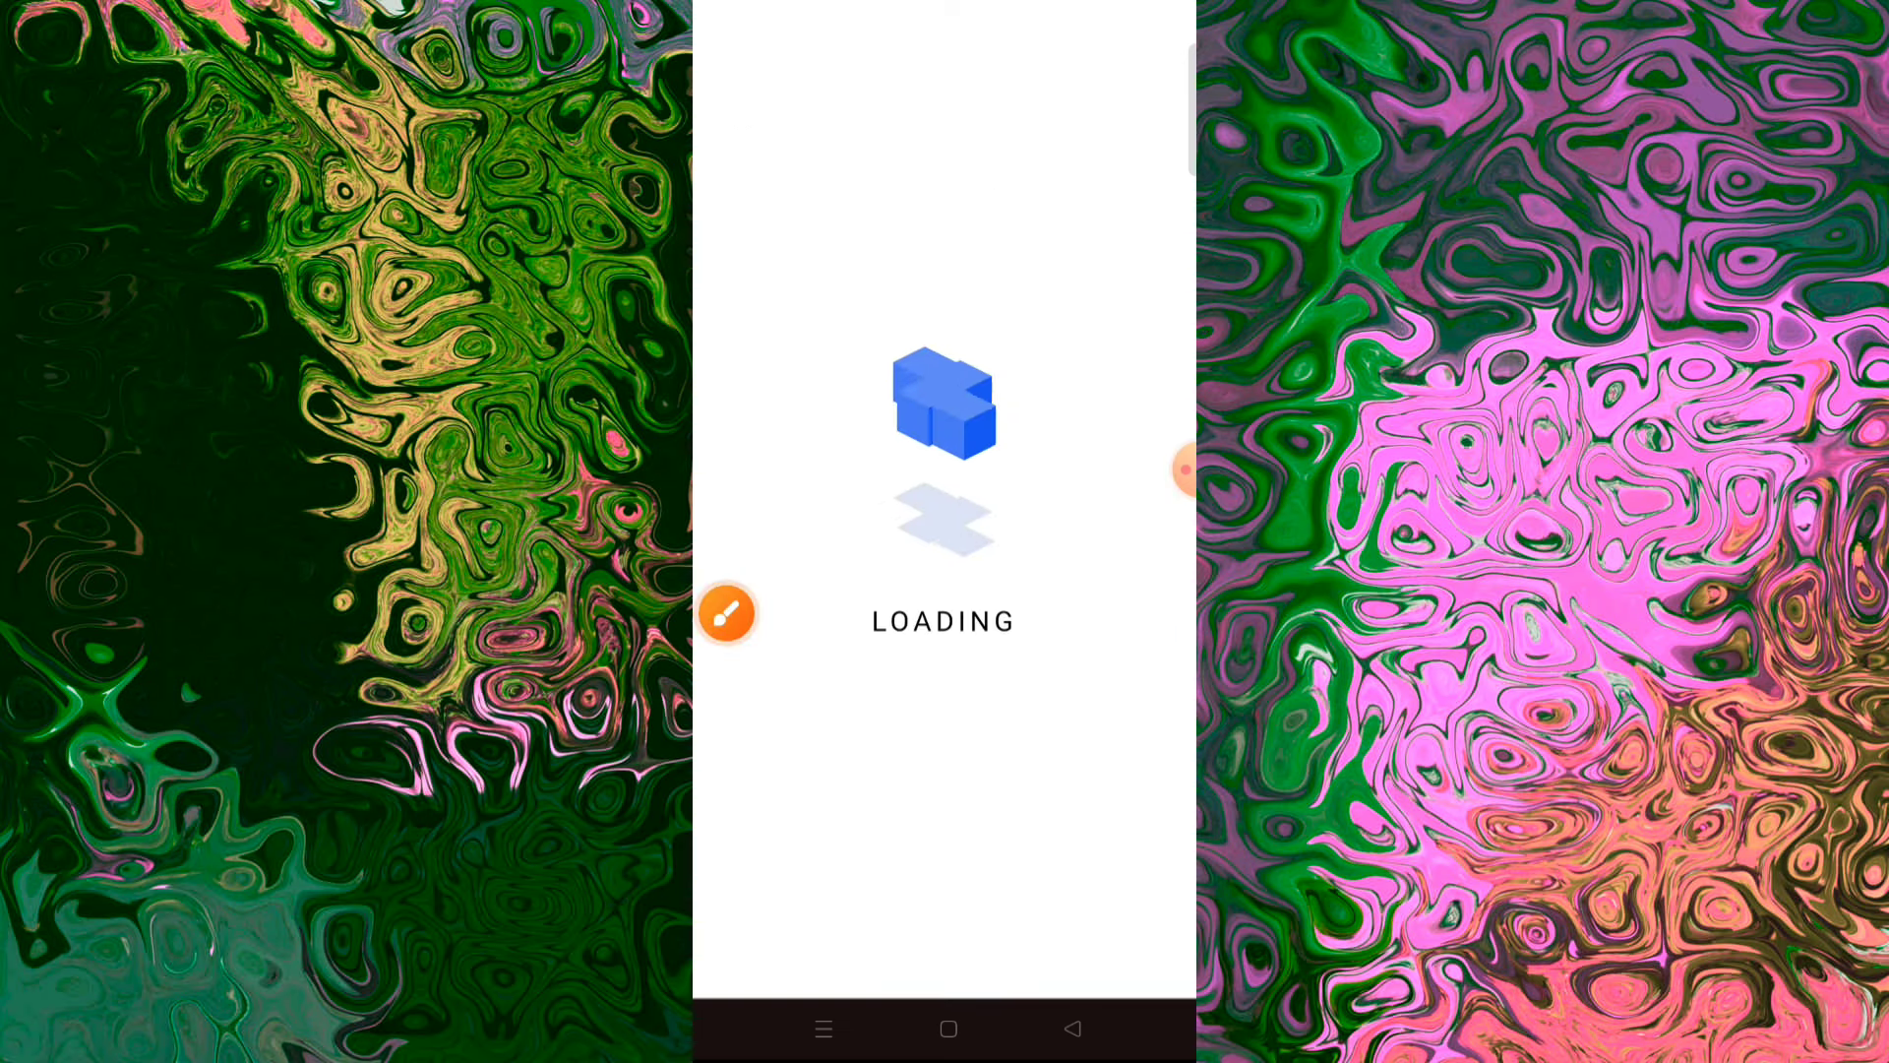
Step: View the completed shorts task (price 19.00, income 6.50) and the VIP page with VIP2 unlocked
left_click(726, 614)
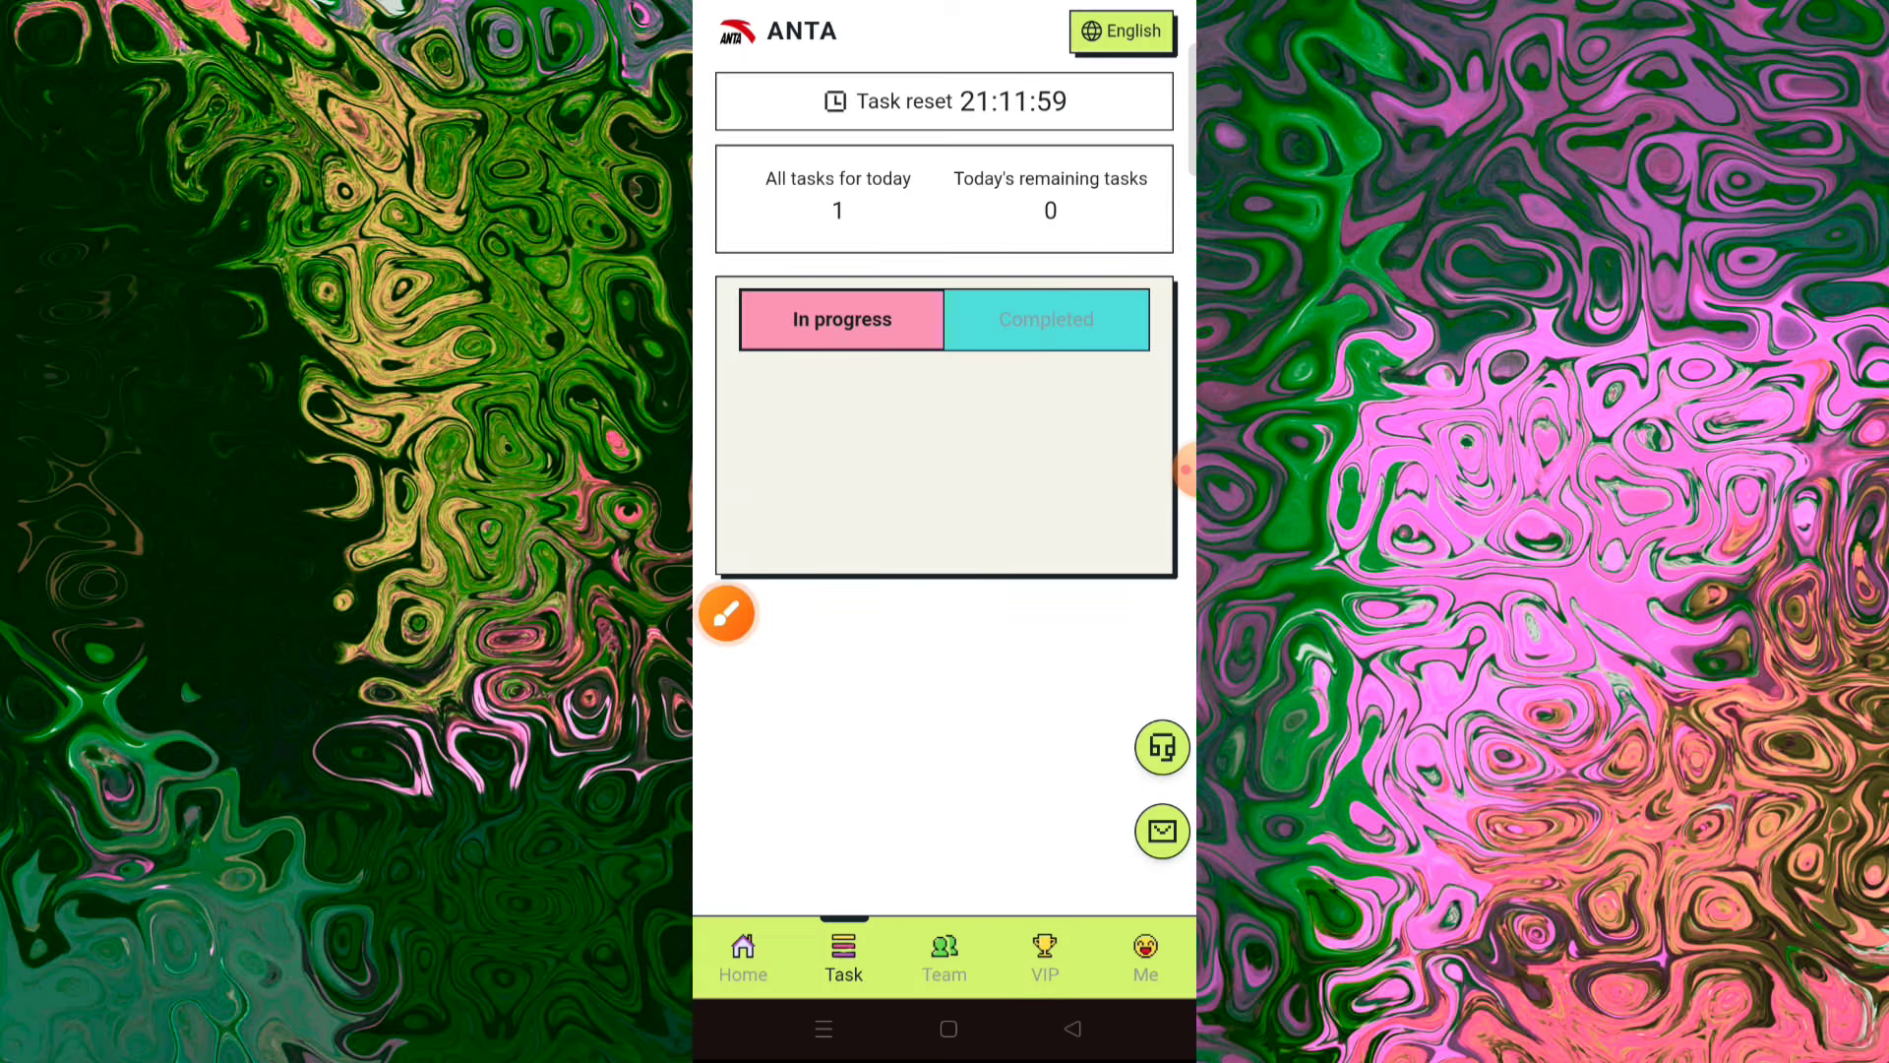
left_click(1045, 319)
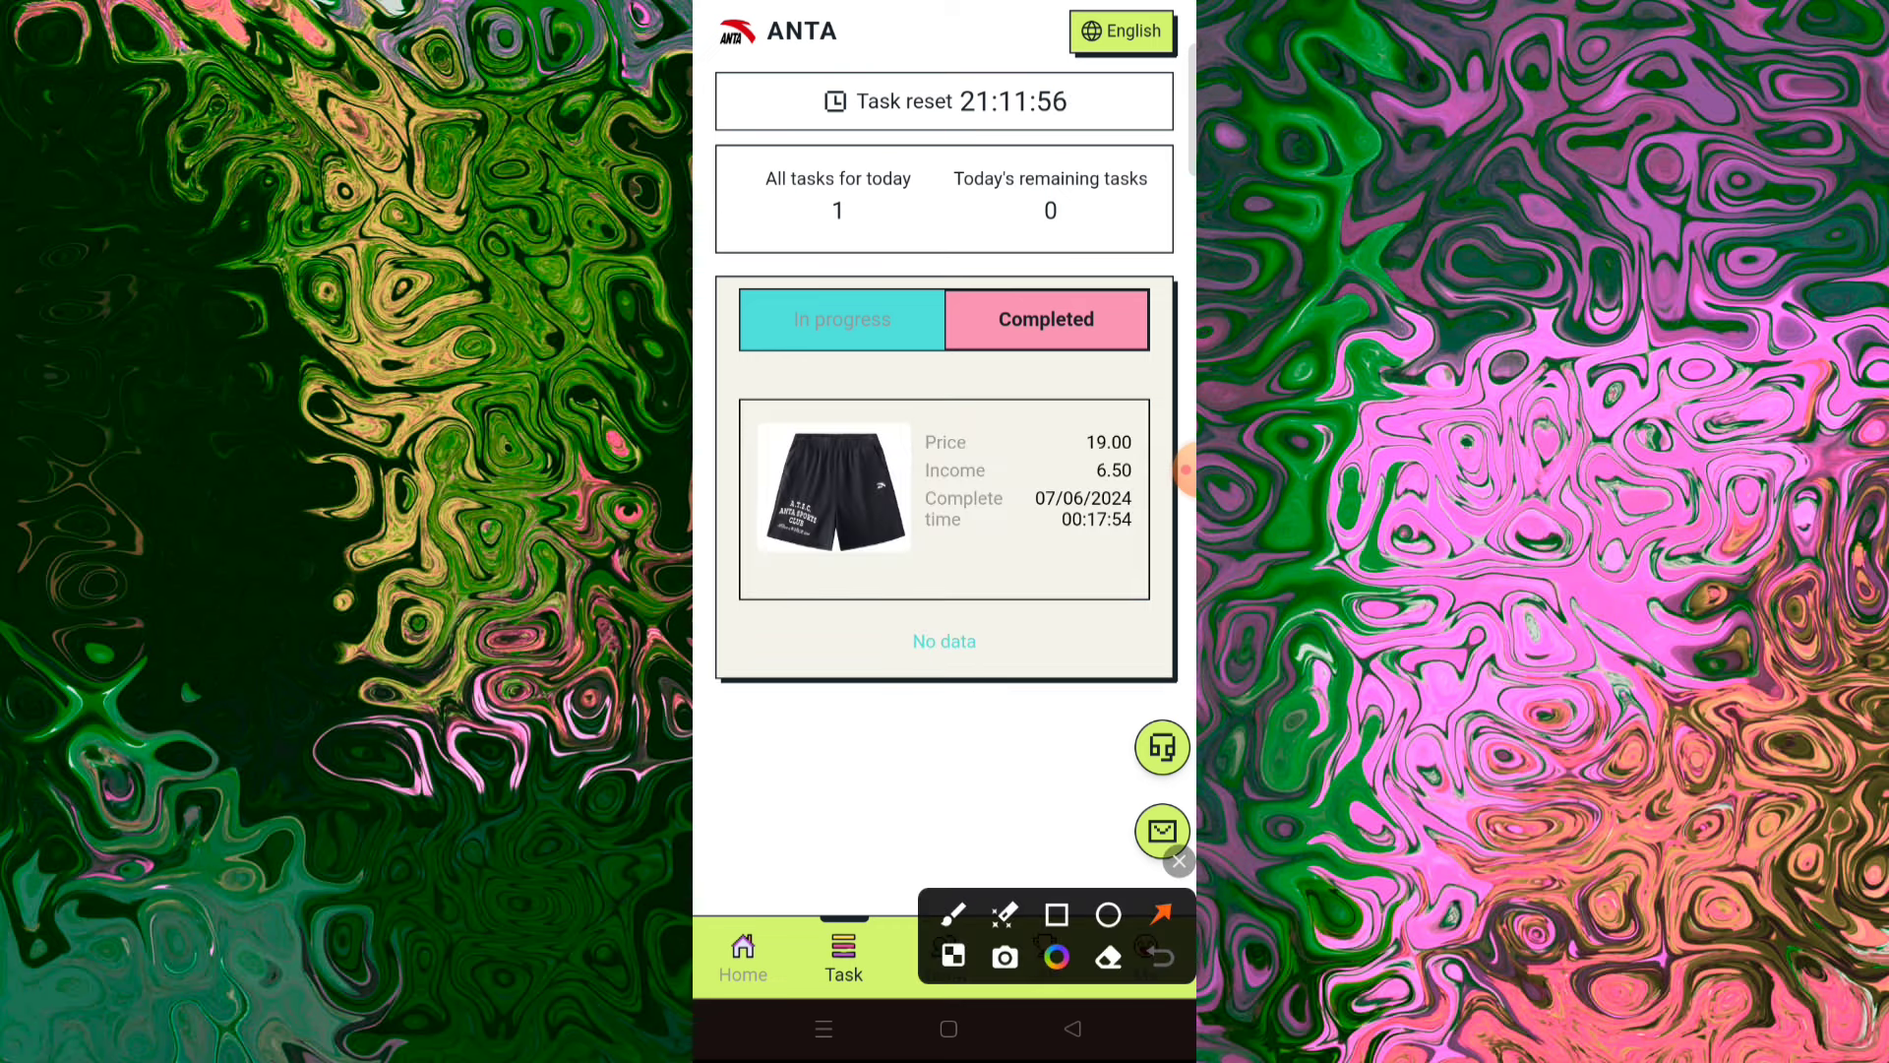
left_click_drag(1098, 383, 1033, 560)
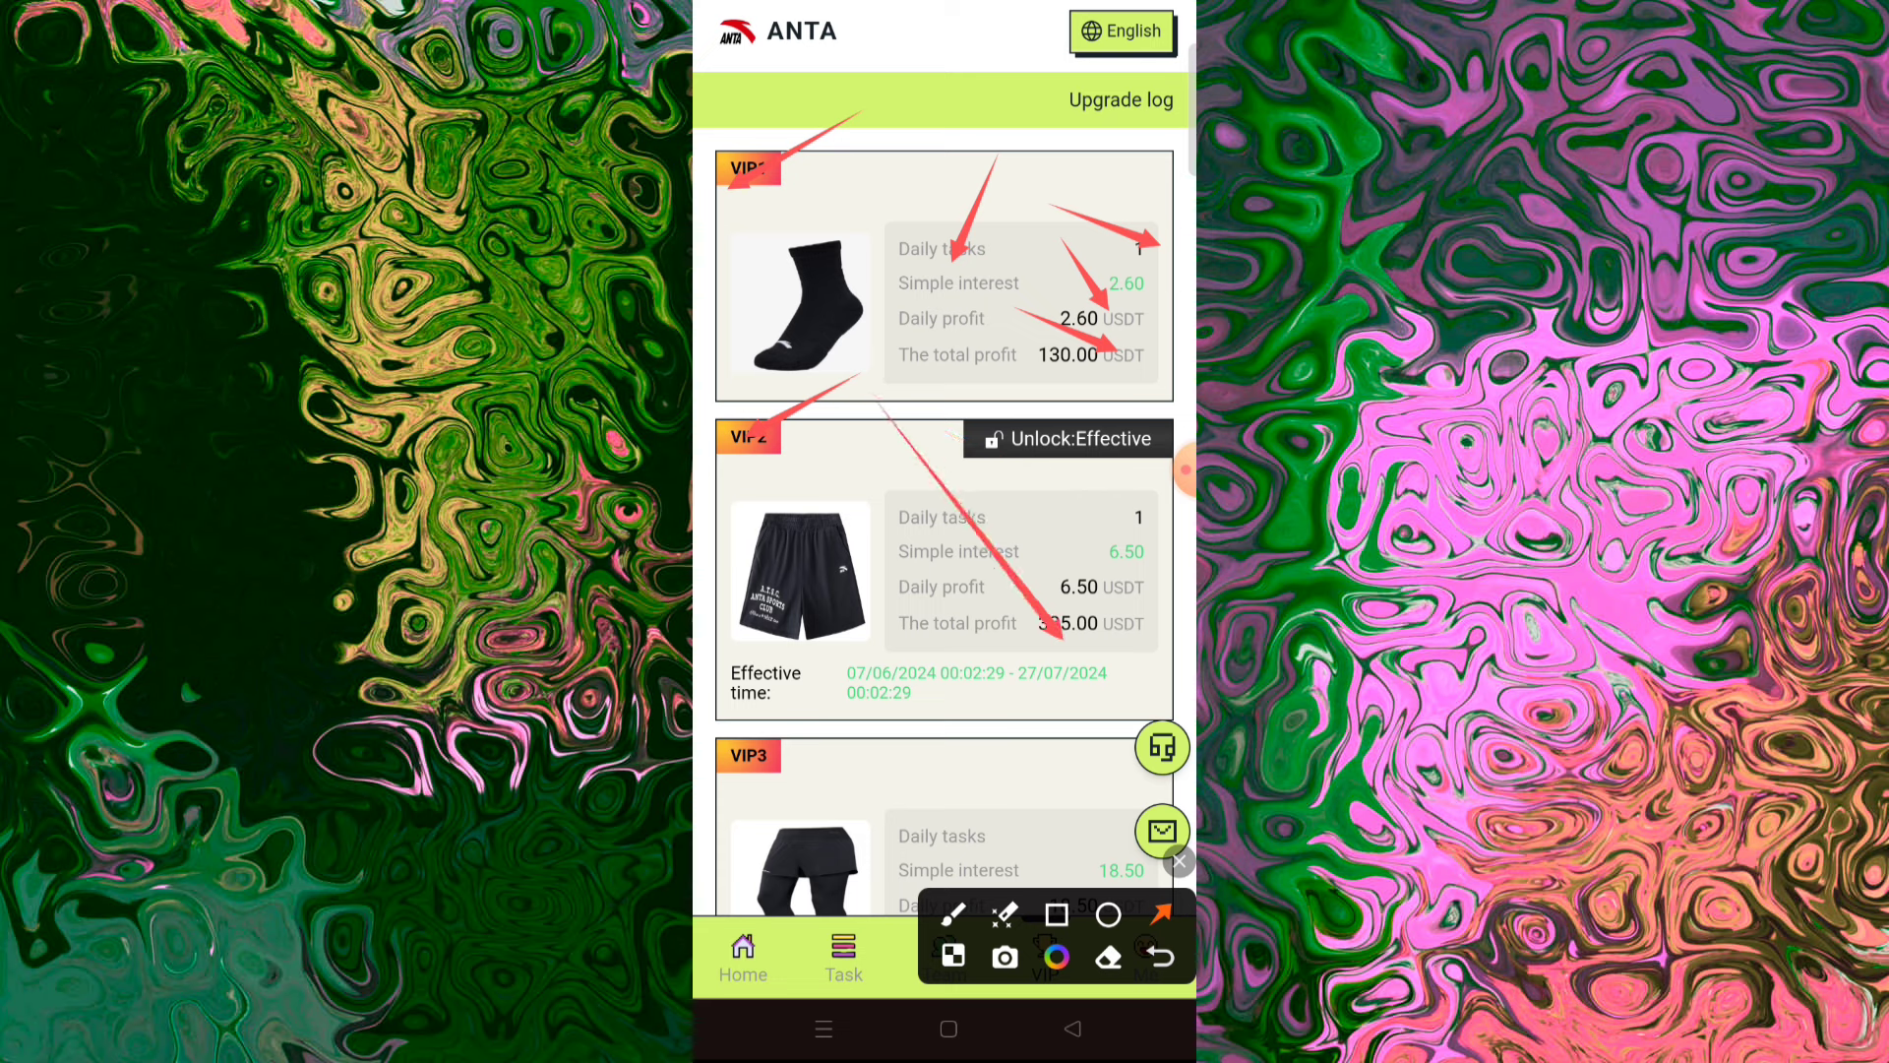
Step: Review the VIP3–VIP9 unlock prices, then return to the home page showing a $6.50 balance
scroll("down", 3)
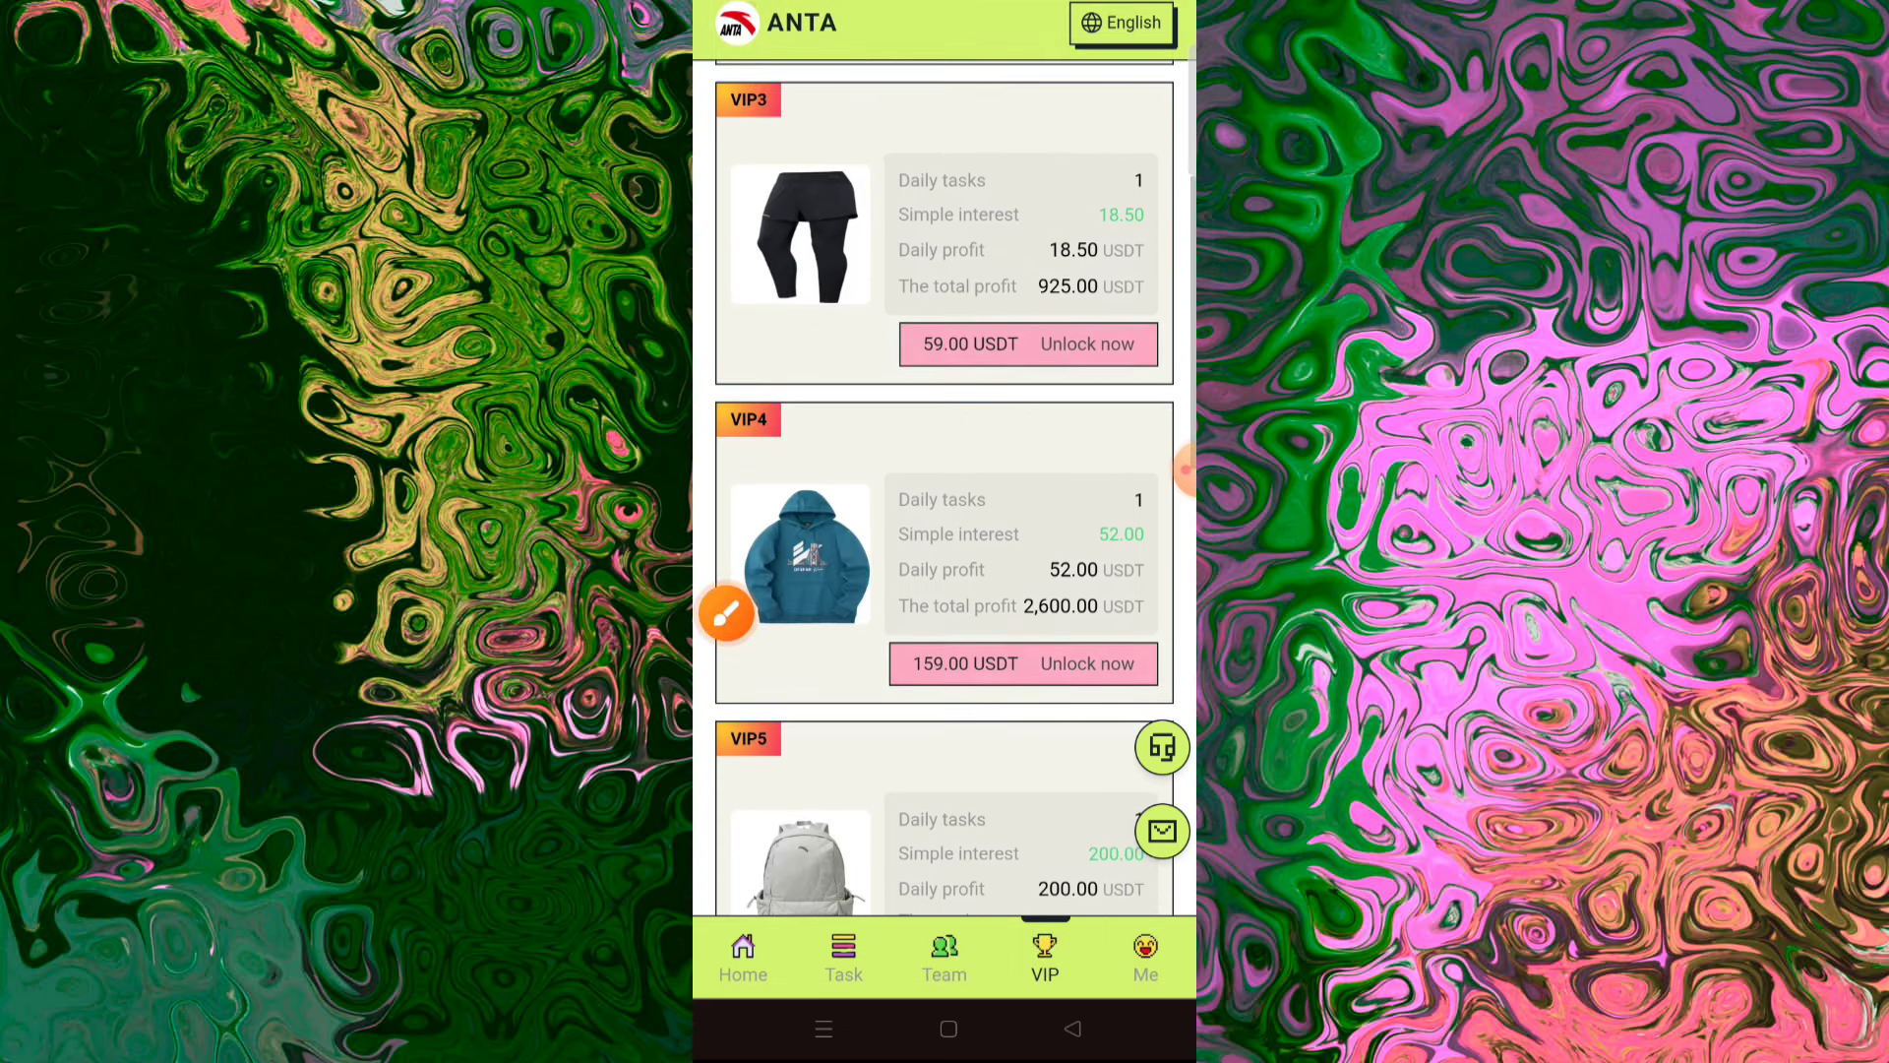
left_click(726, 614)
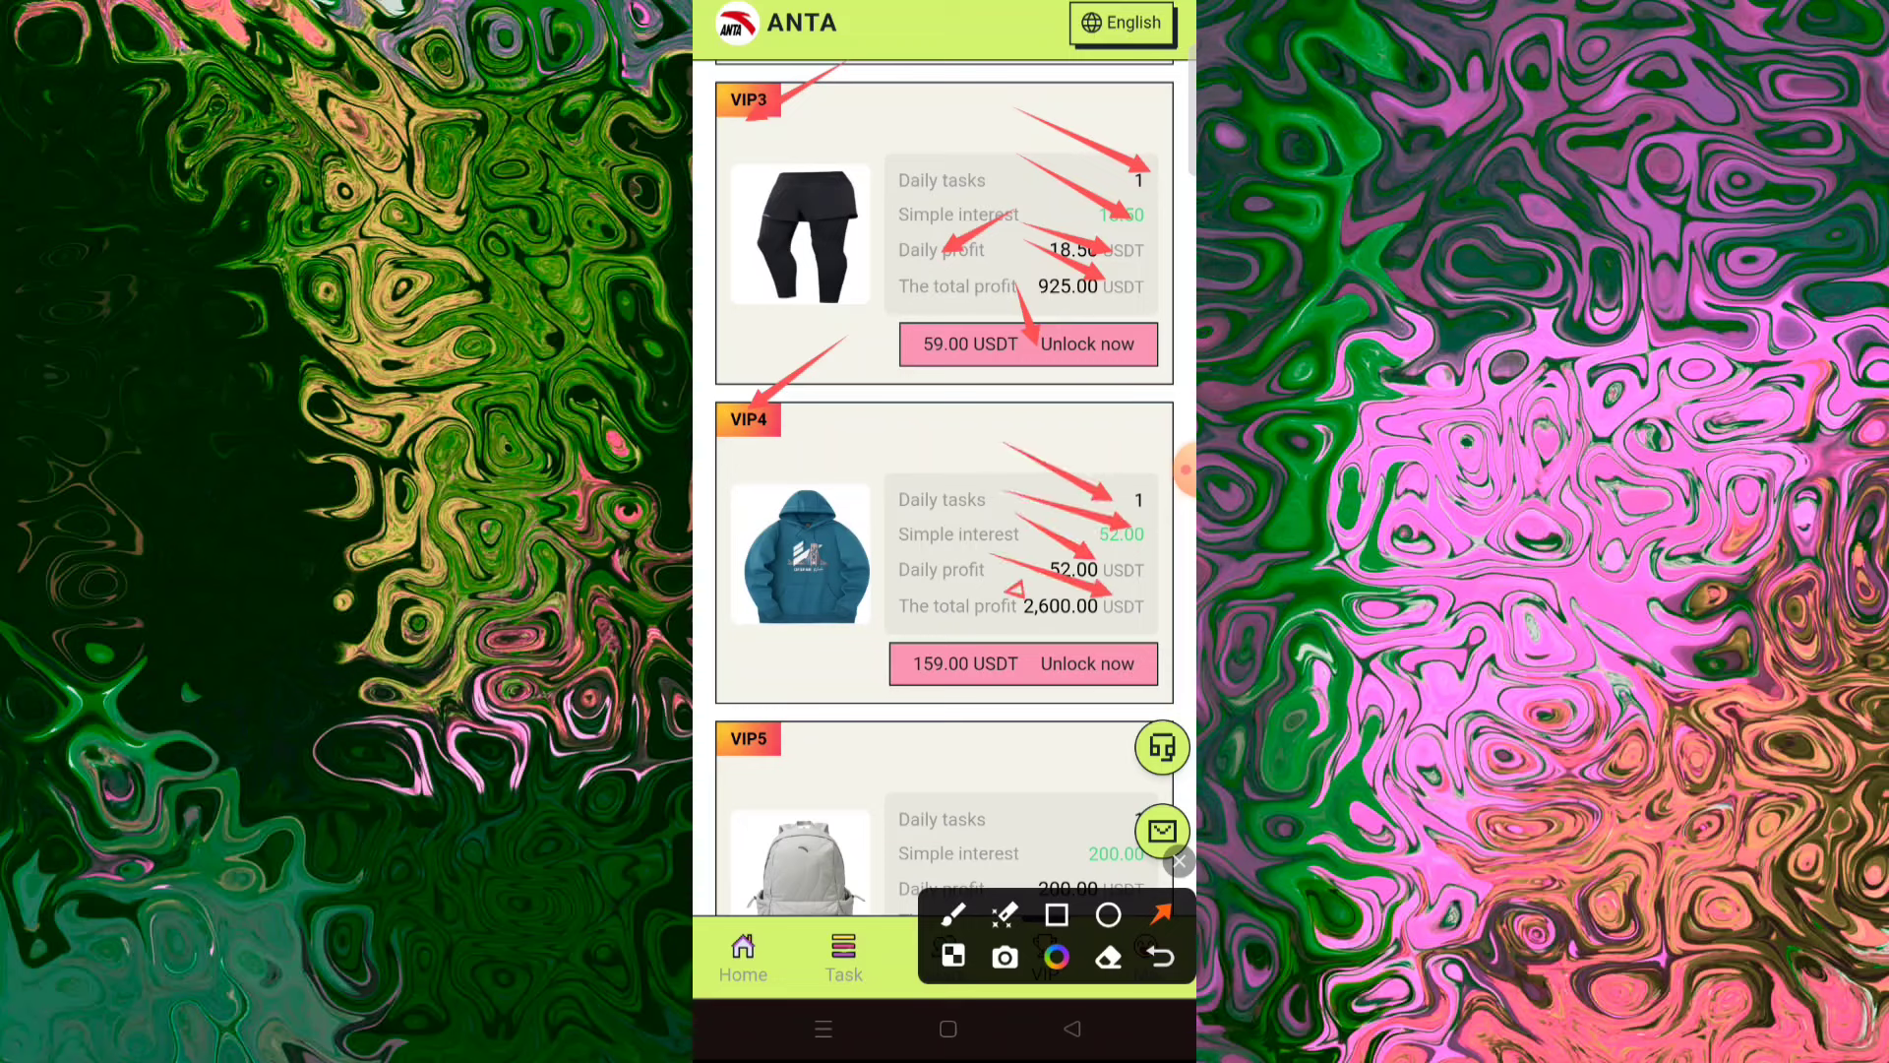
scroll("down", 3)
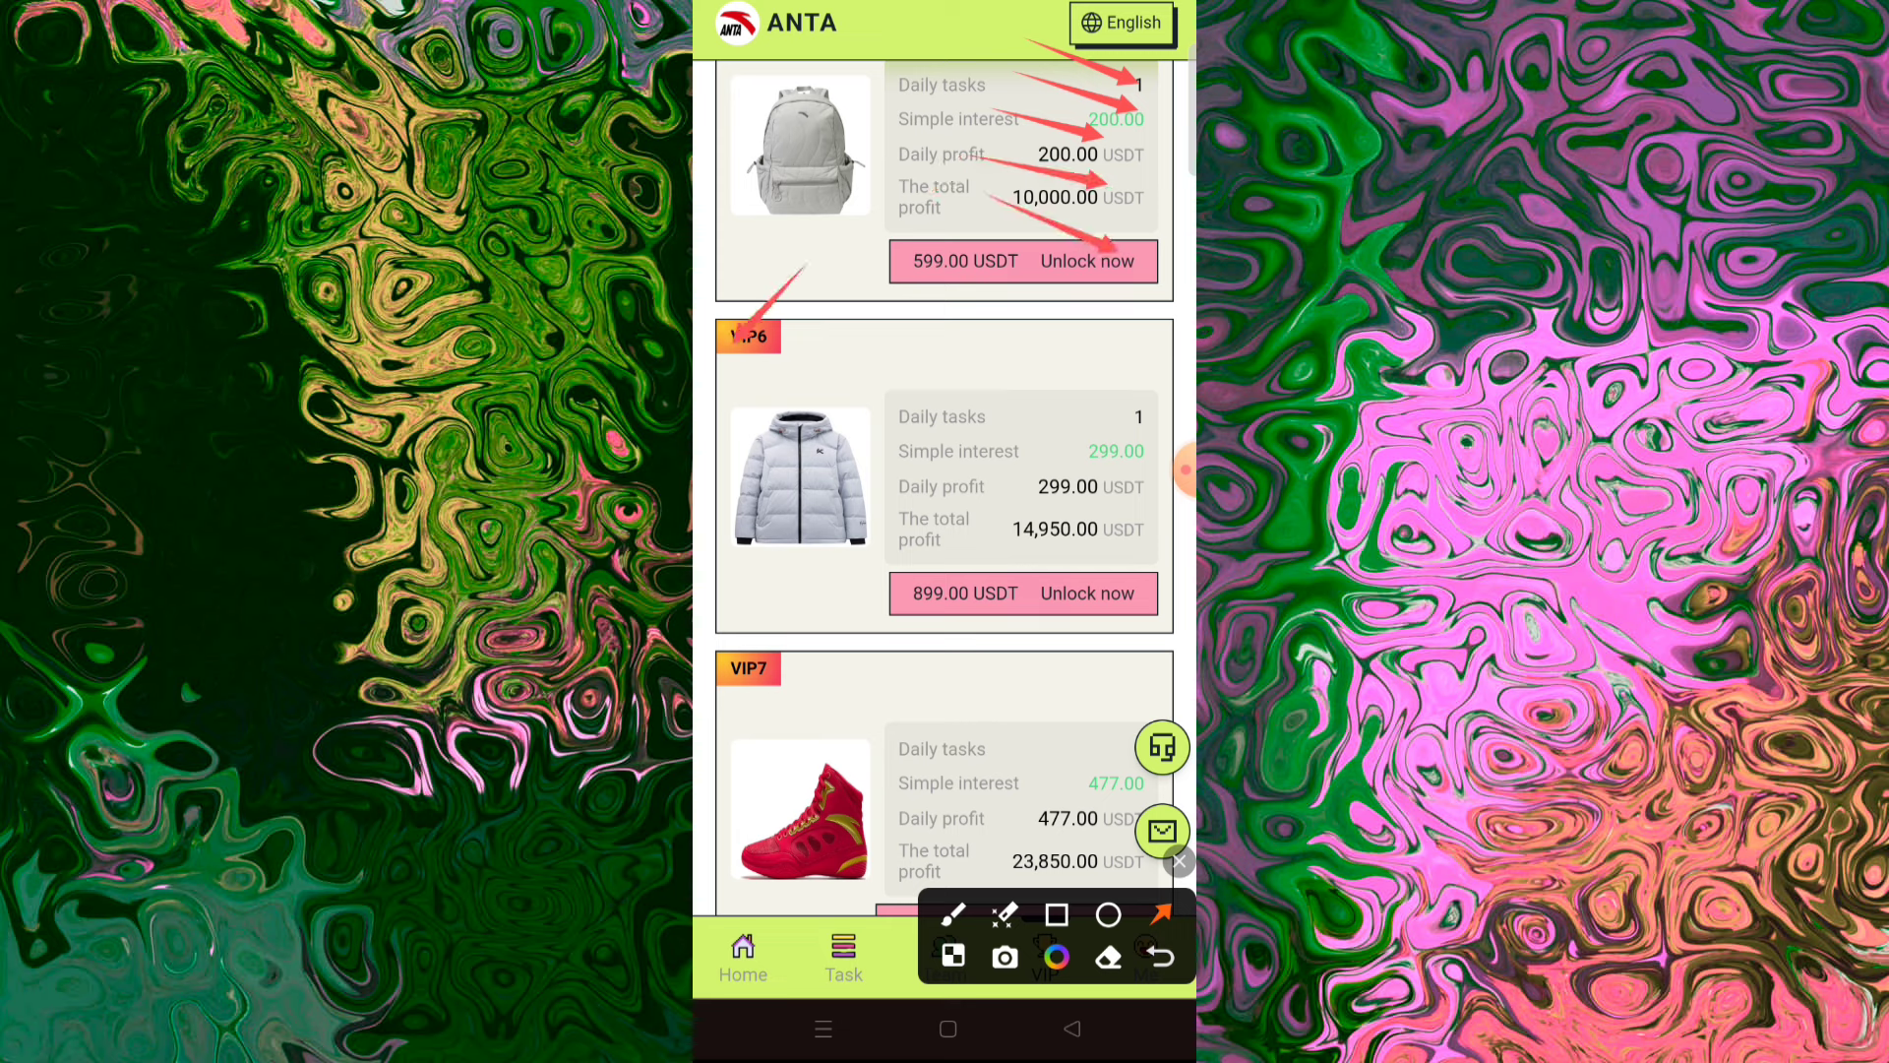
left_click_drag(1023, 356, 1169, 409)
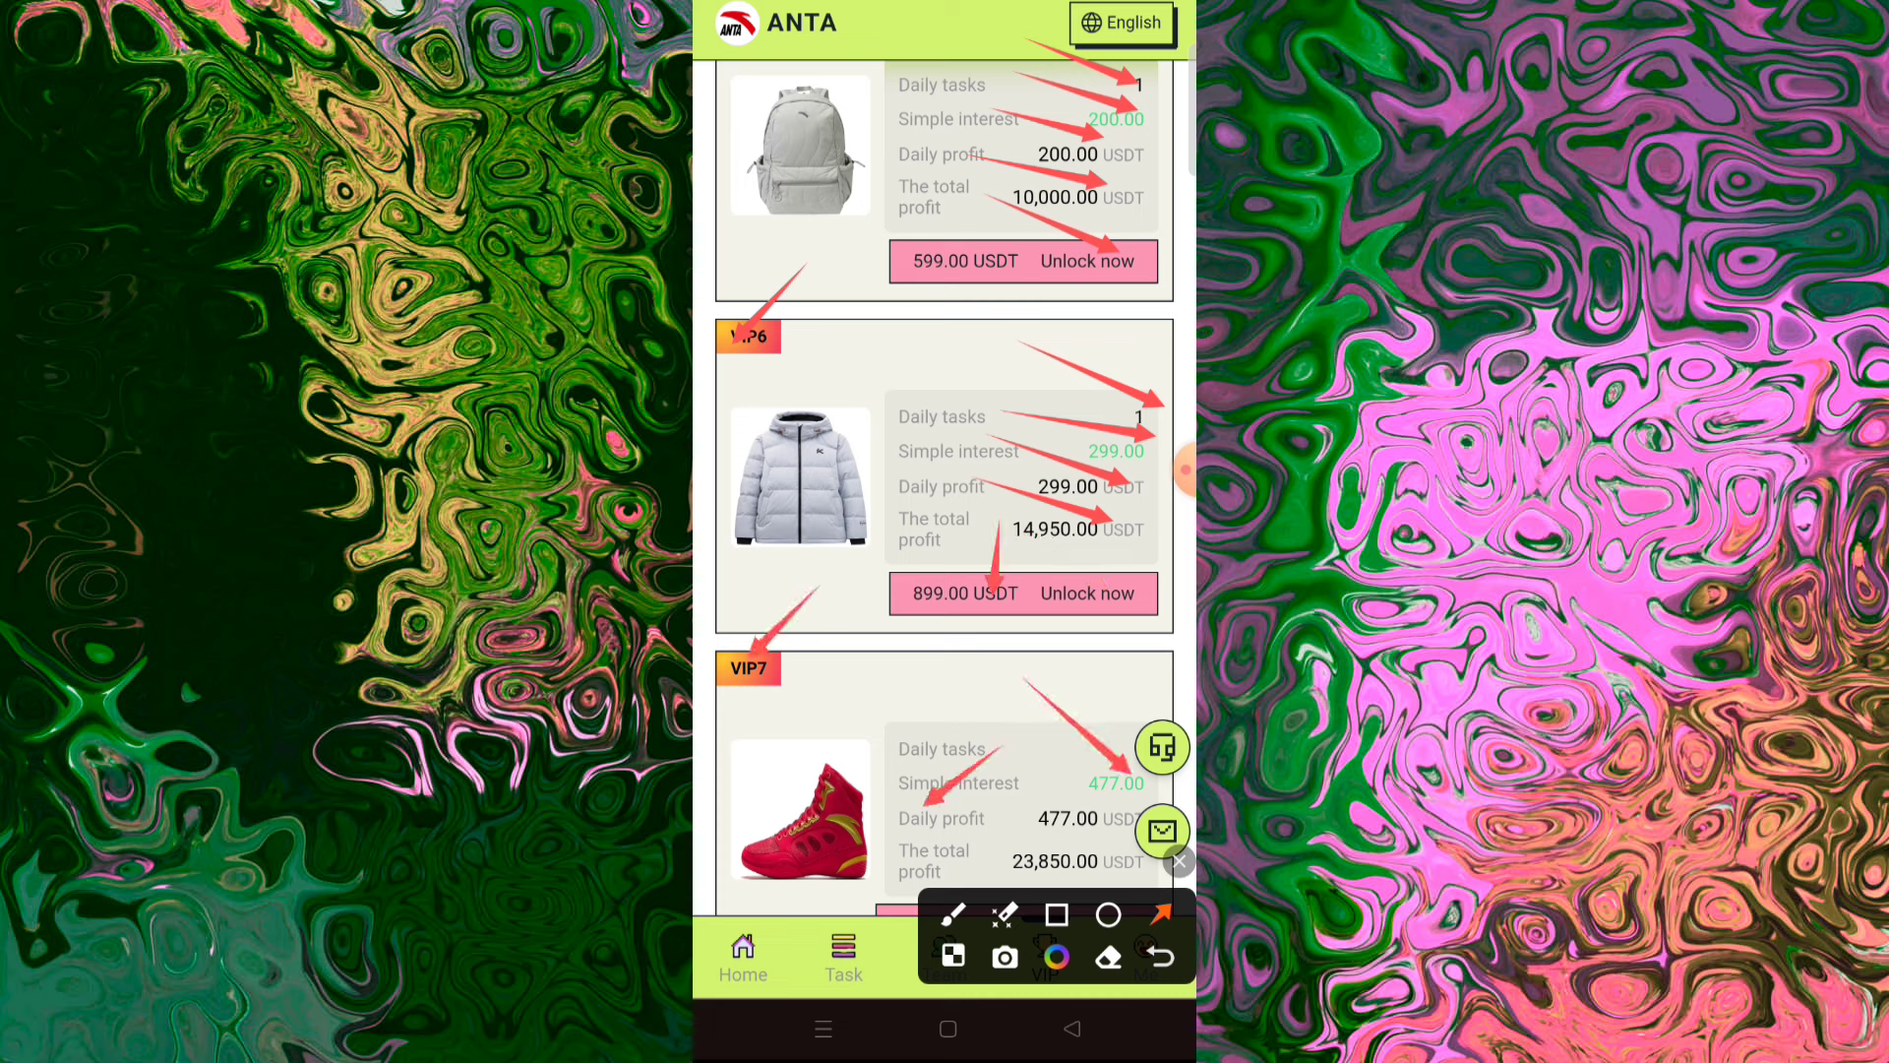
scroll("down", 3)
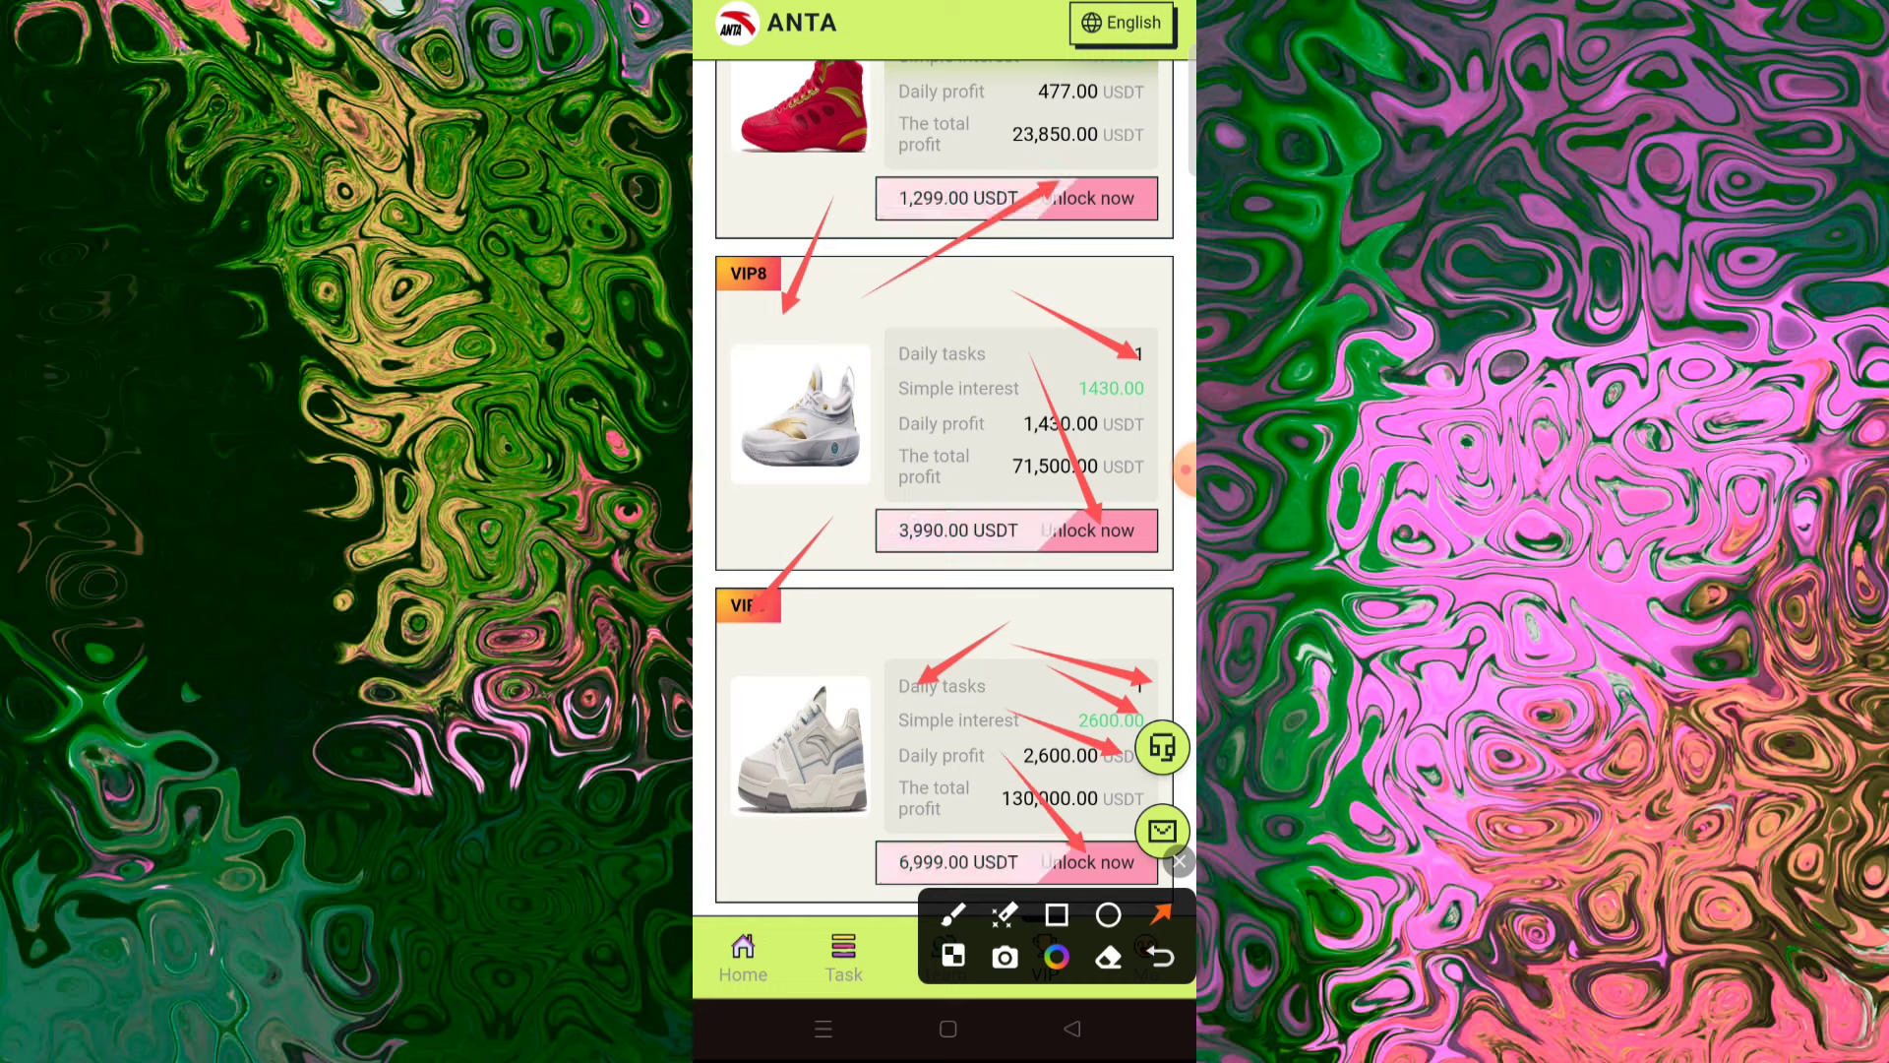
scroll("down", 3)
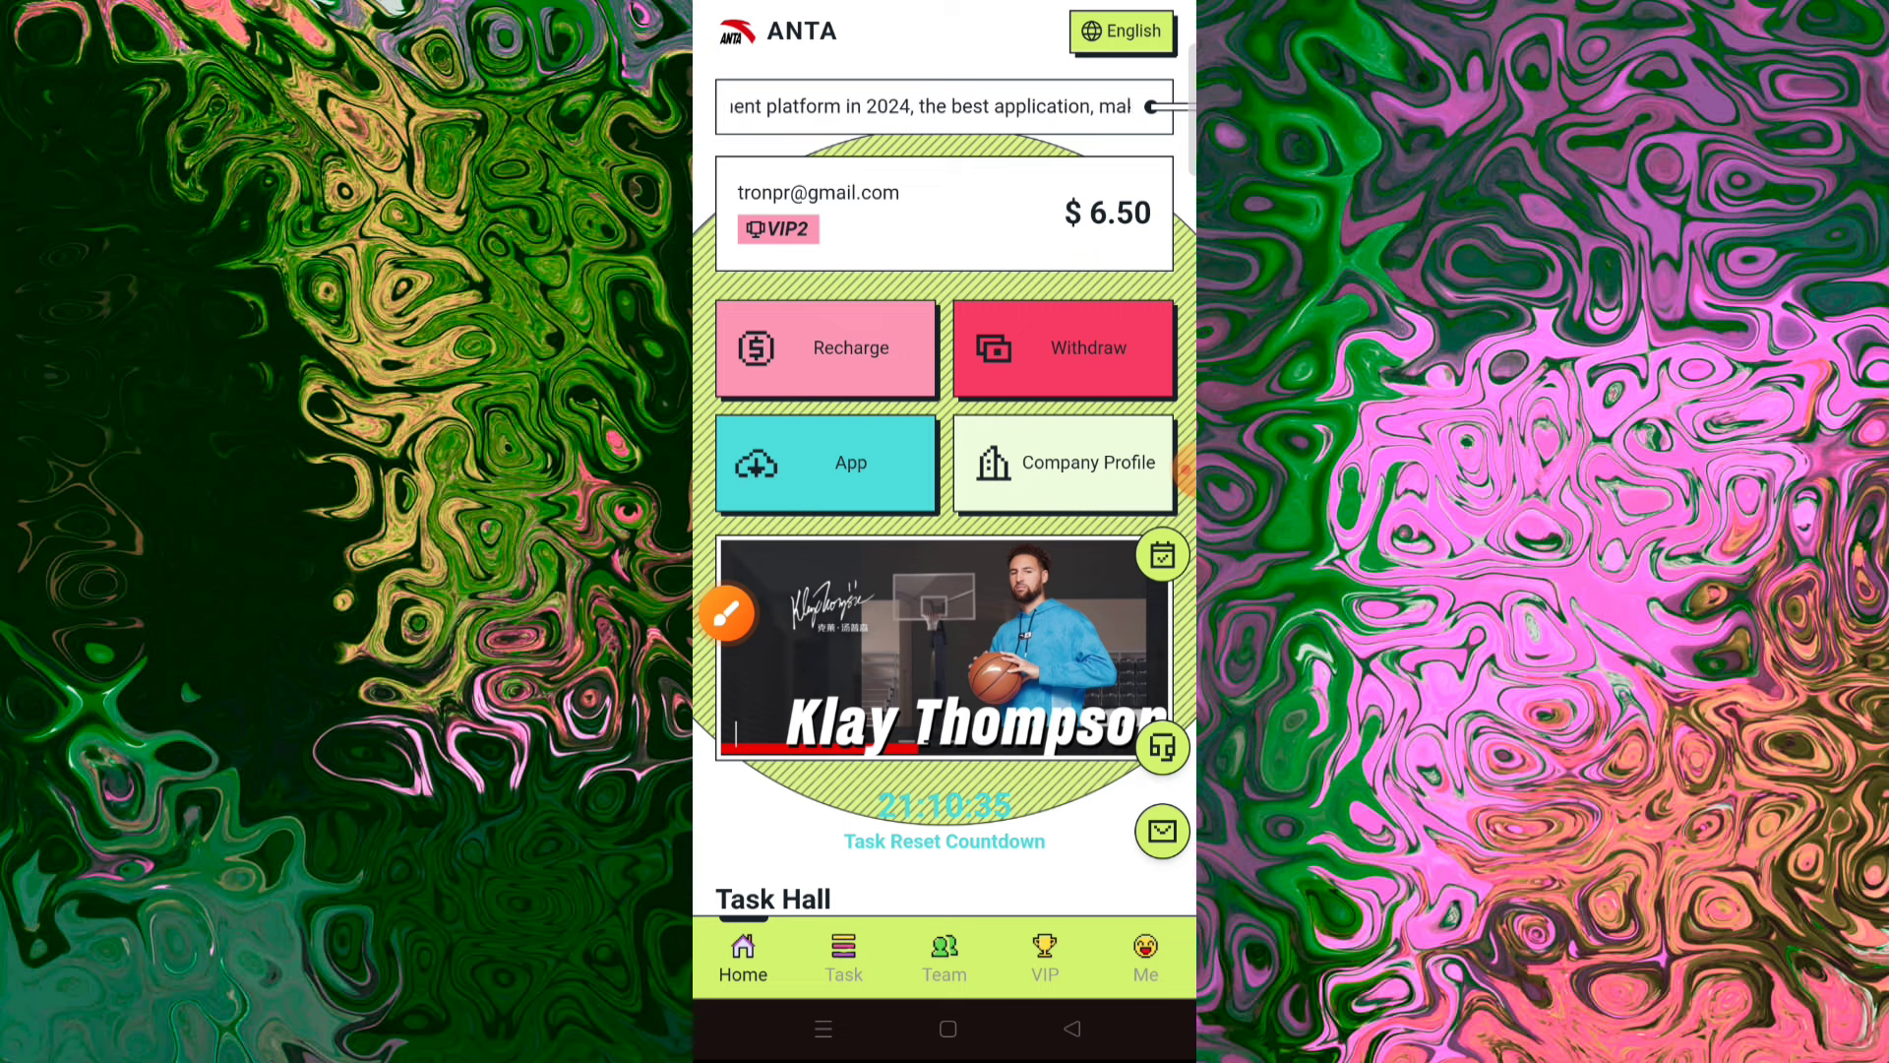
Step: Submit a 6.50 USDT withdrawal to the TRC20 address and view the team page commissions 15%/3%/2%
left_click(1065, 349)
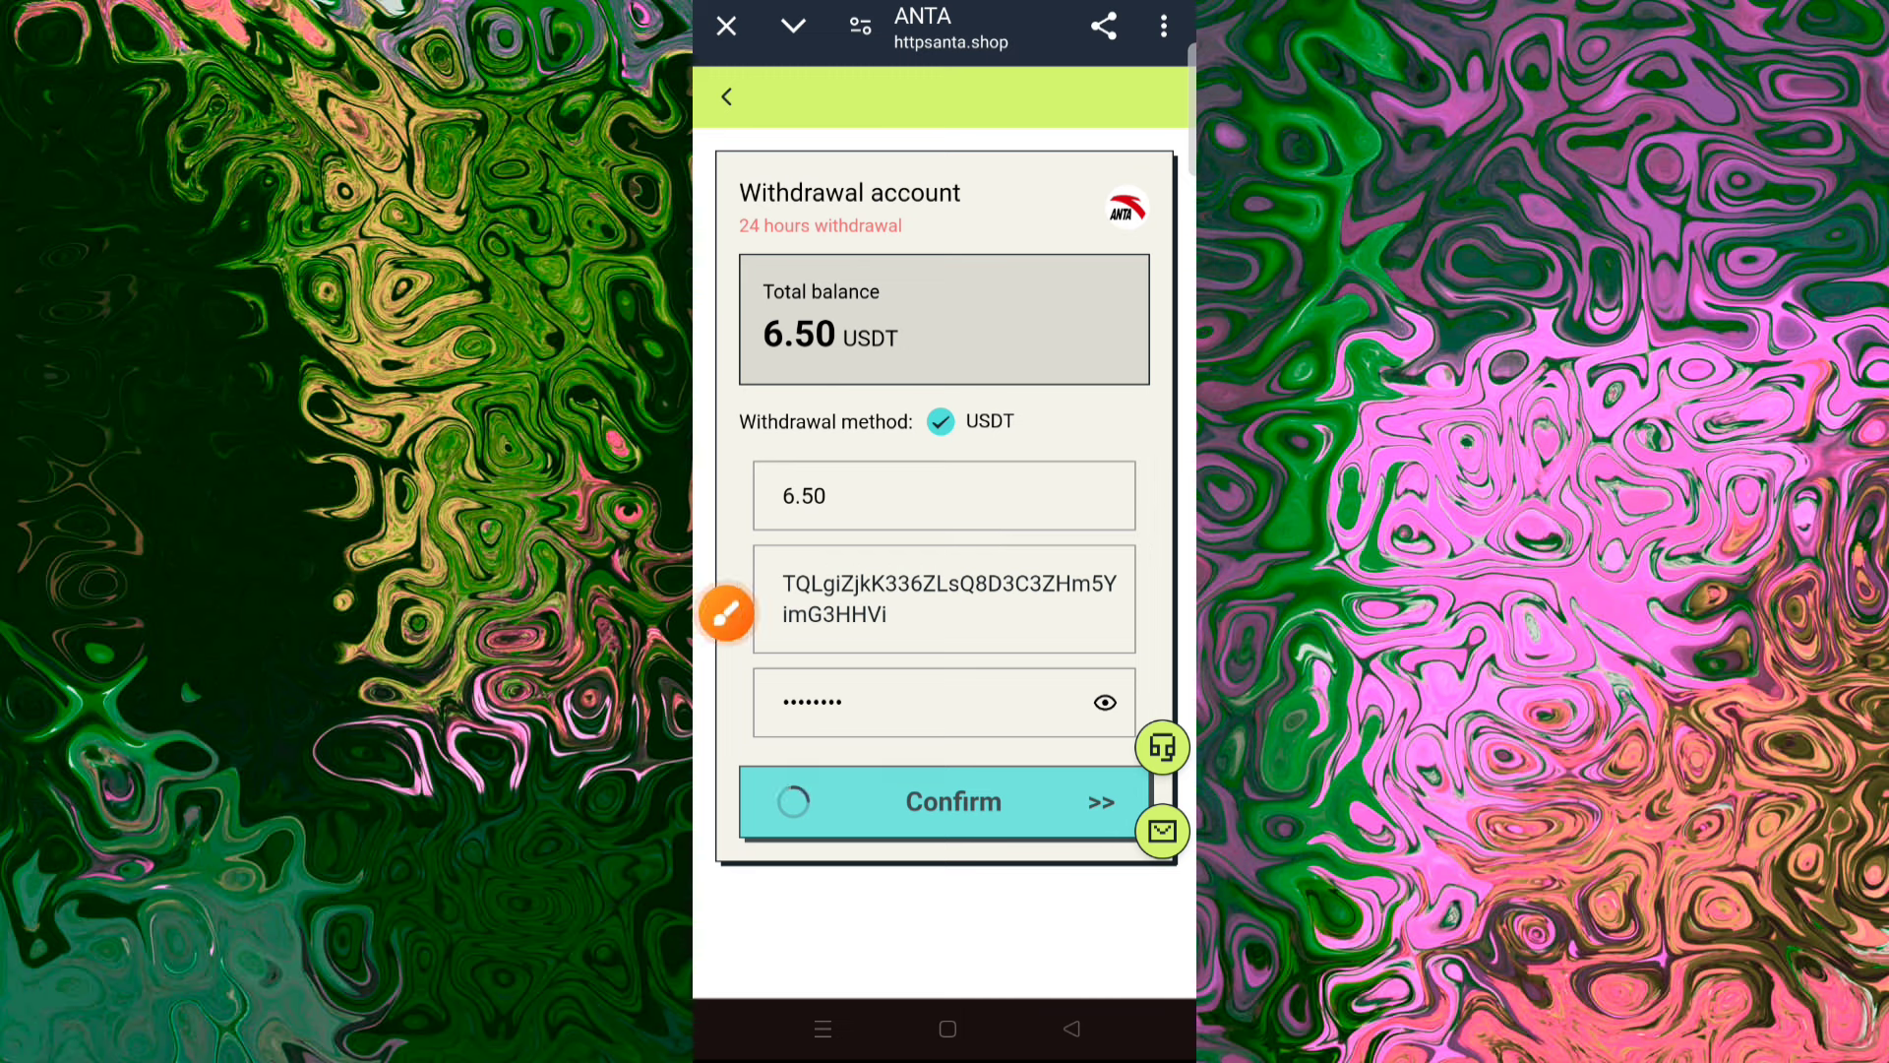
left_click(947, 803)
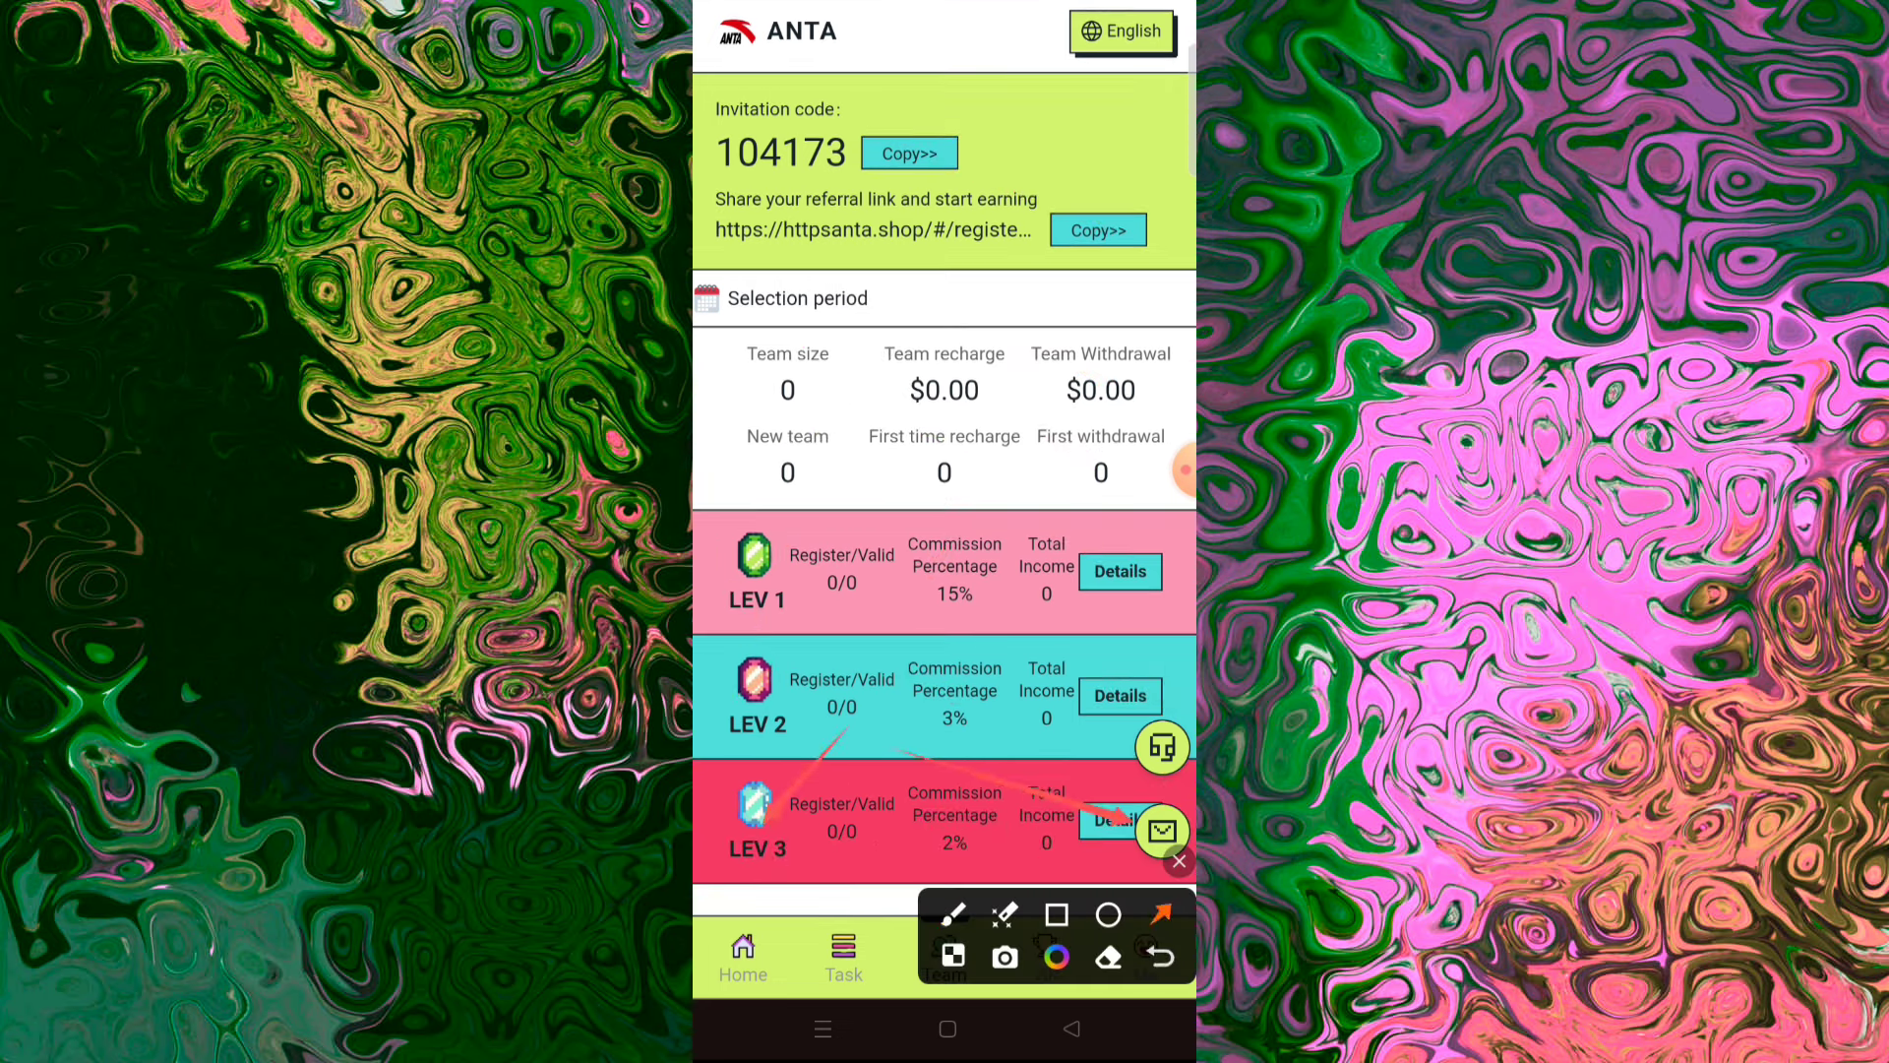
Step: Check the ANTA account now at 0 balance and the wallet's completed incoming +6.5 USDT transfer
left_click(1141, 956)
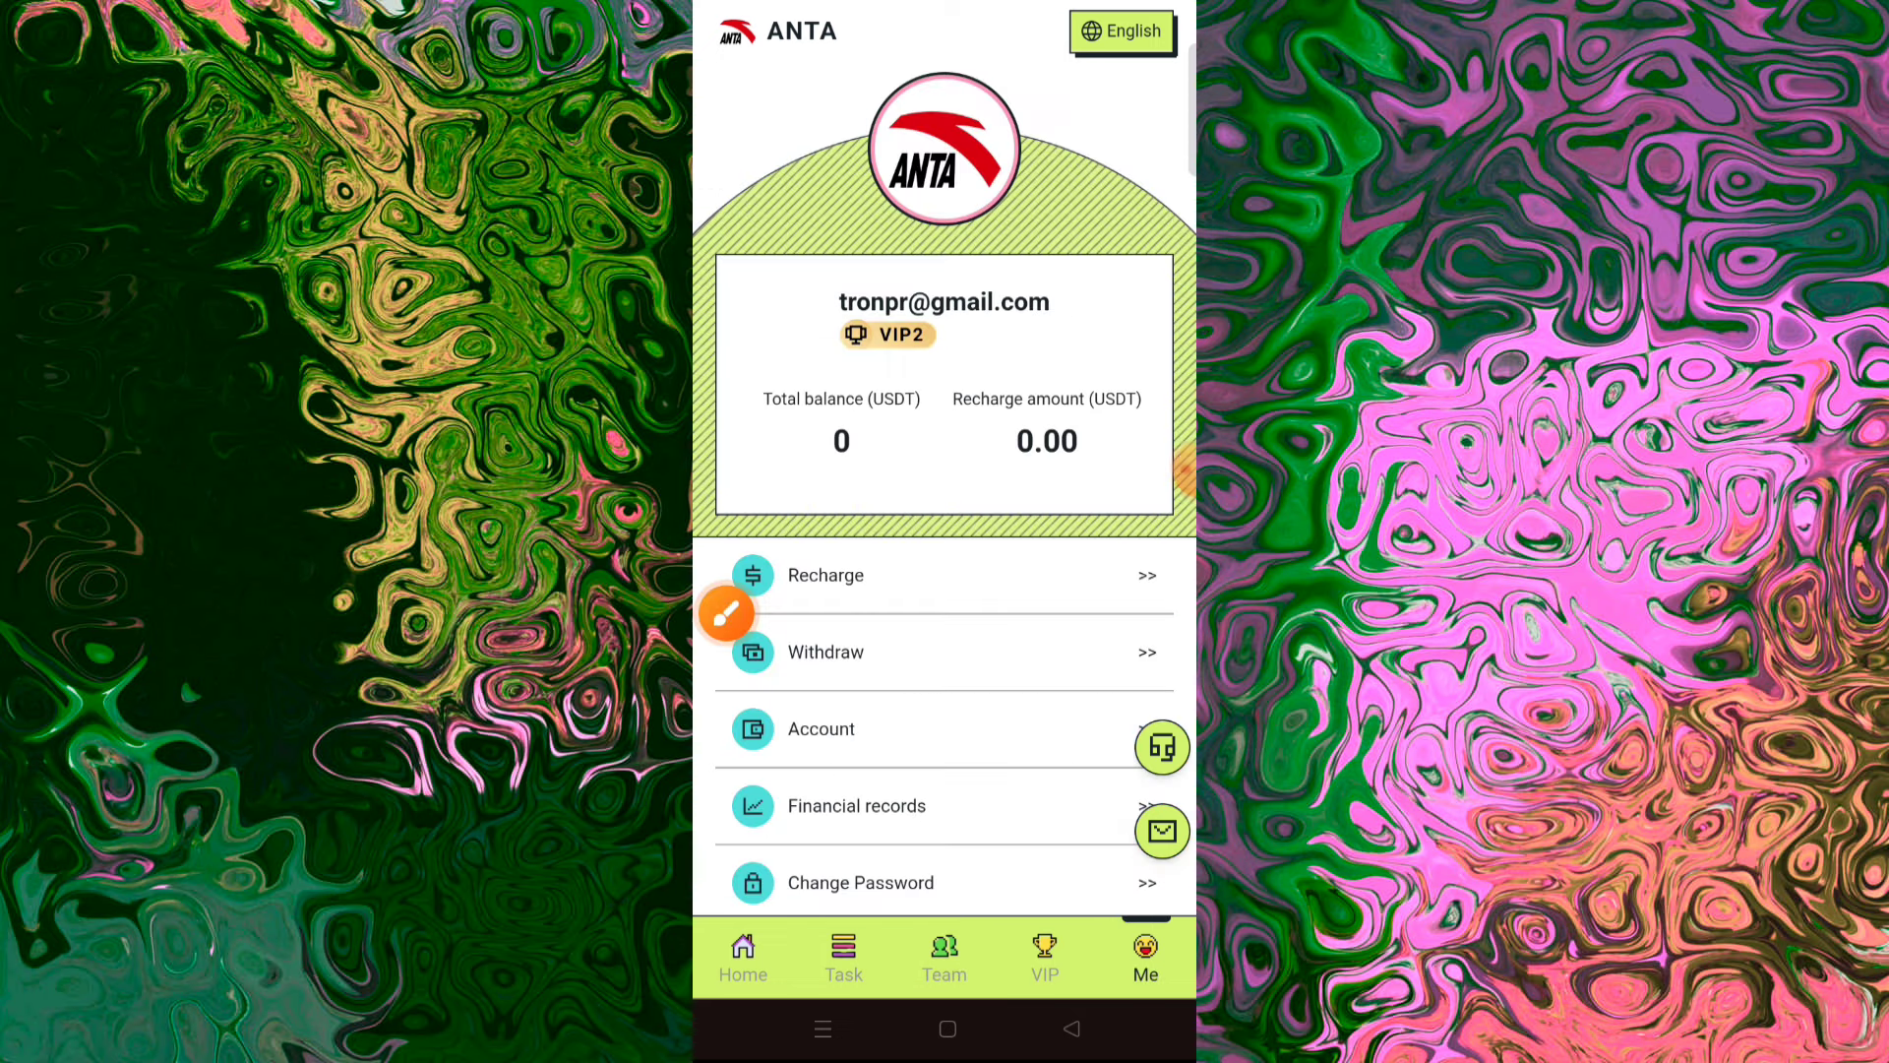
left_click(724, 613)
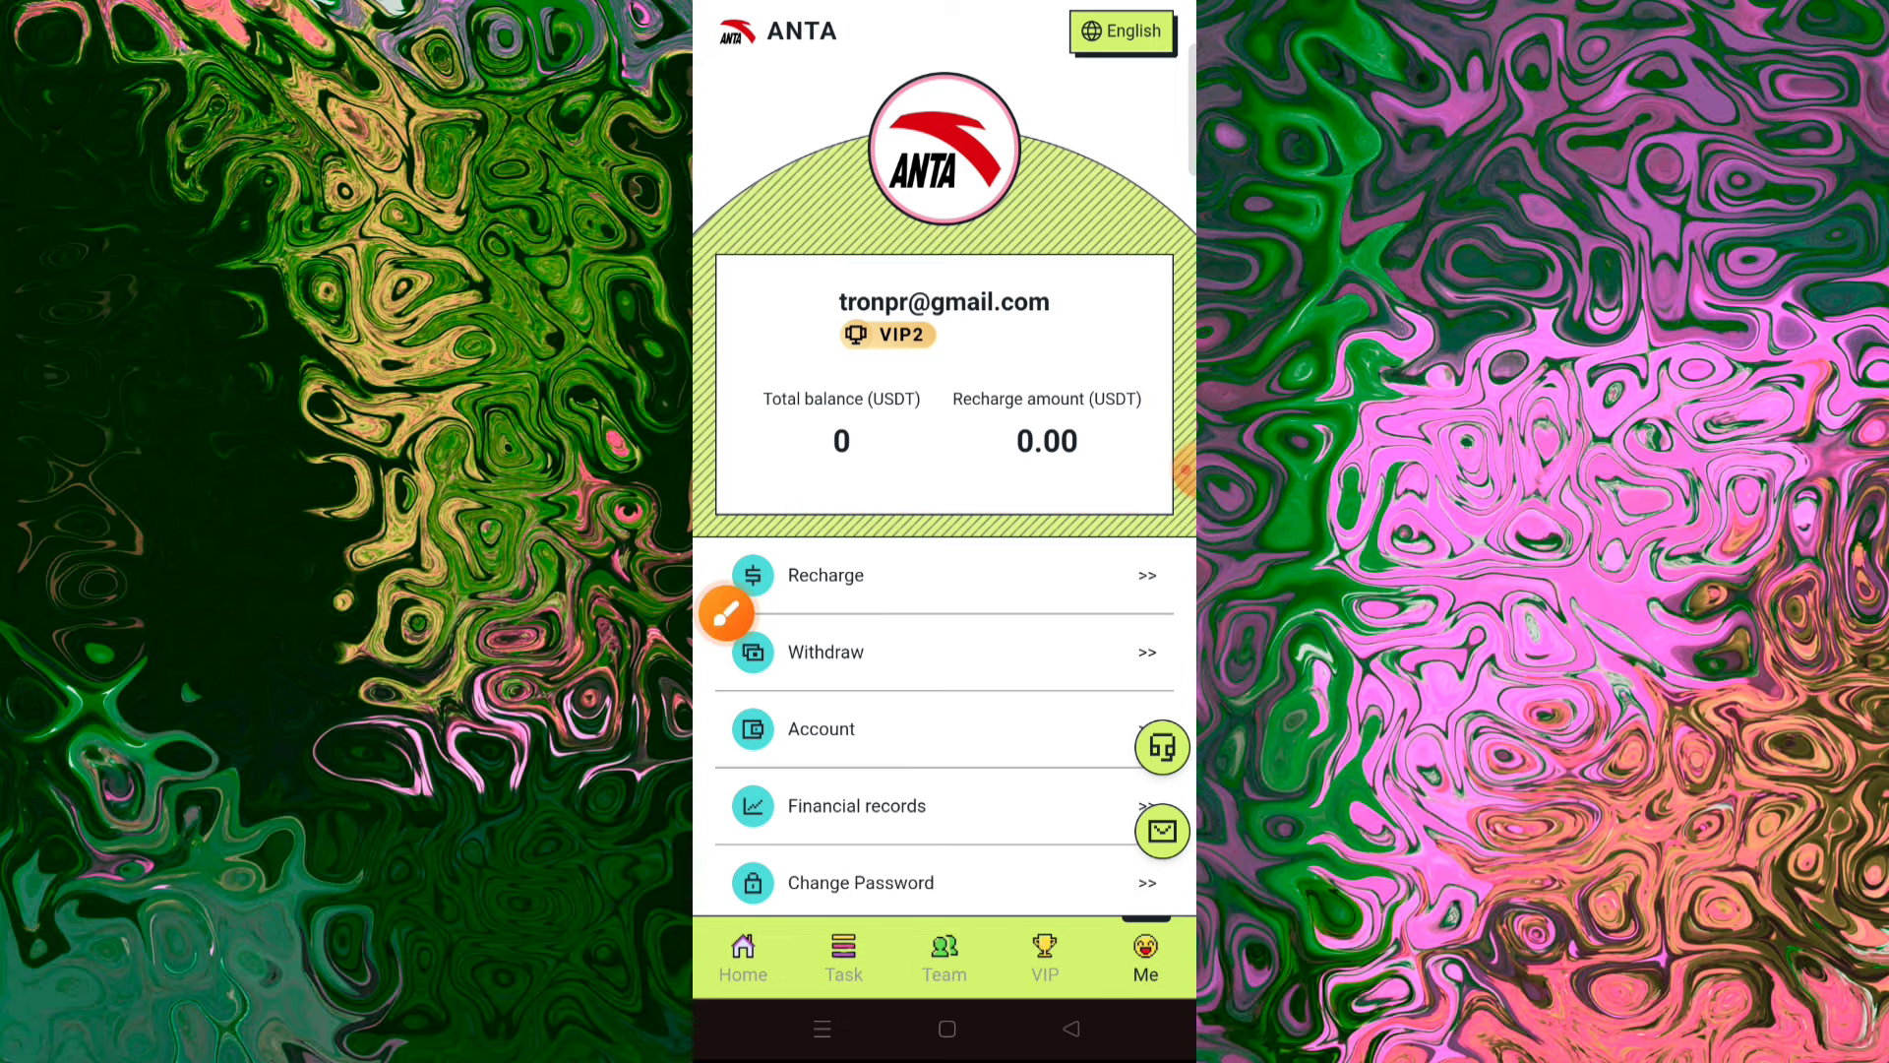
scroll("up", 3)
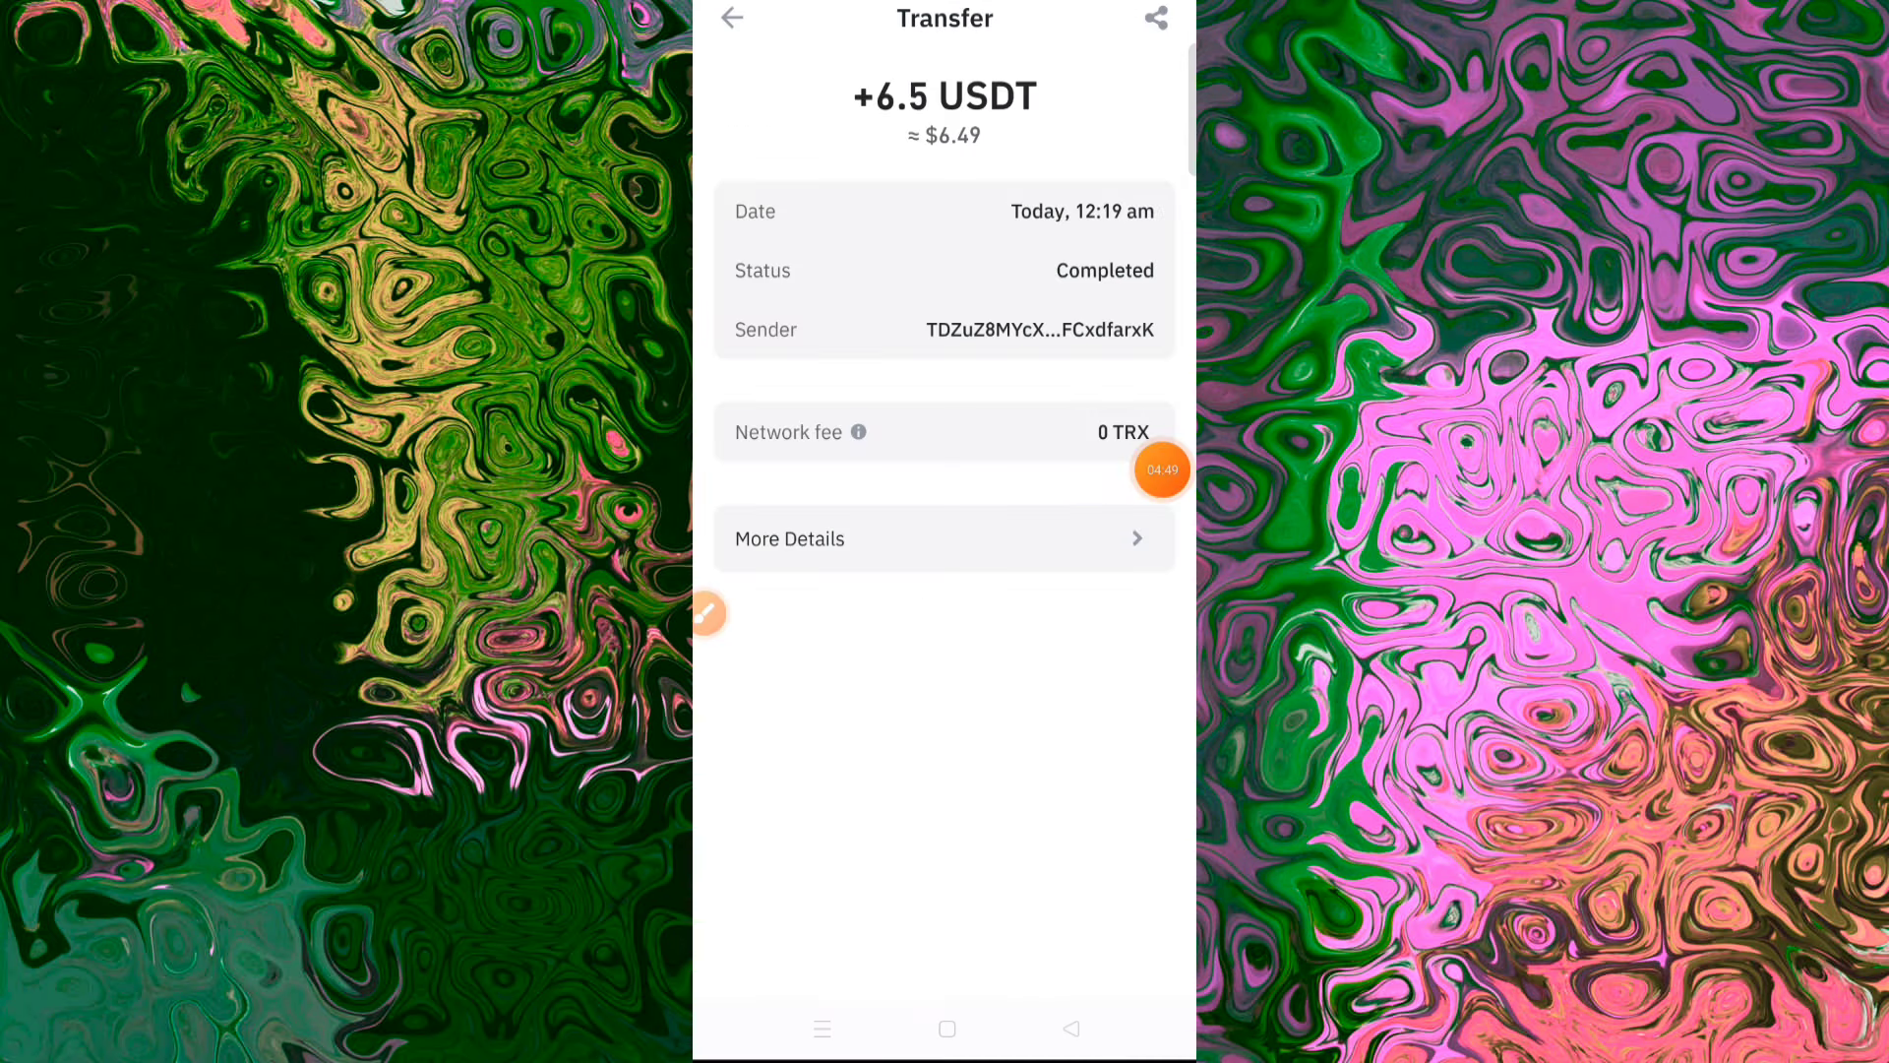
left_click(706, 614)
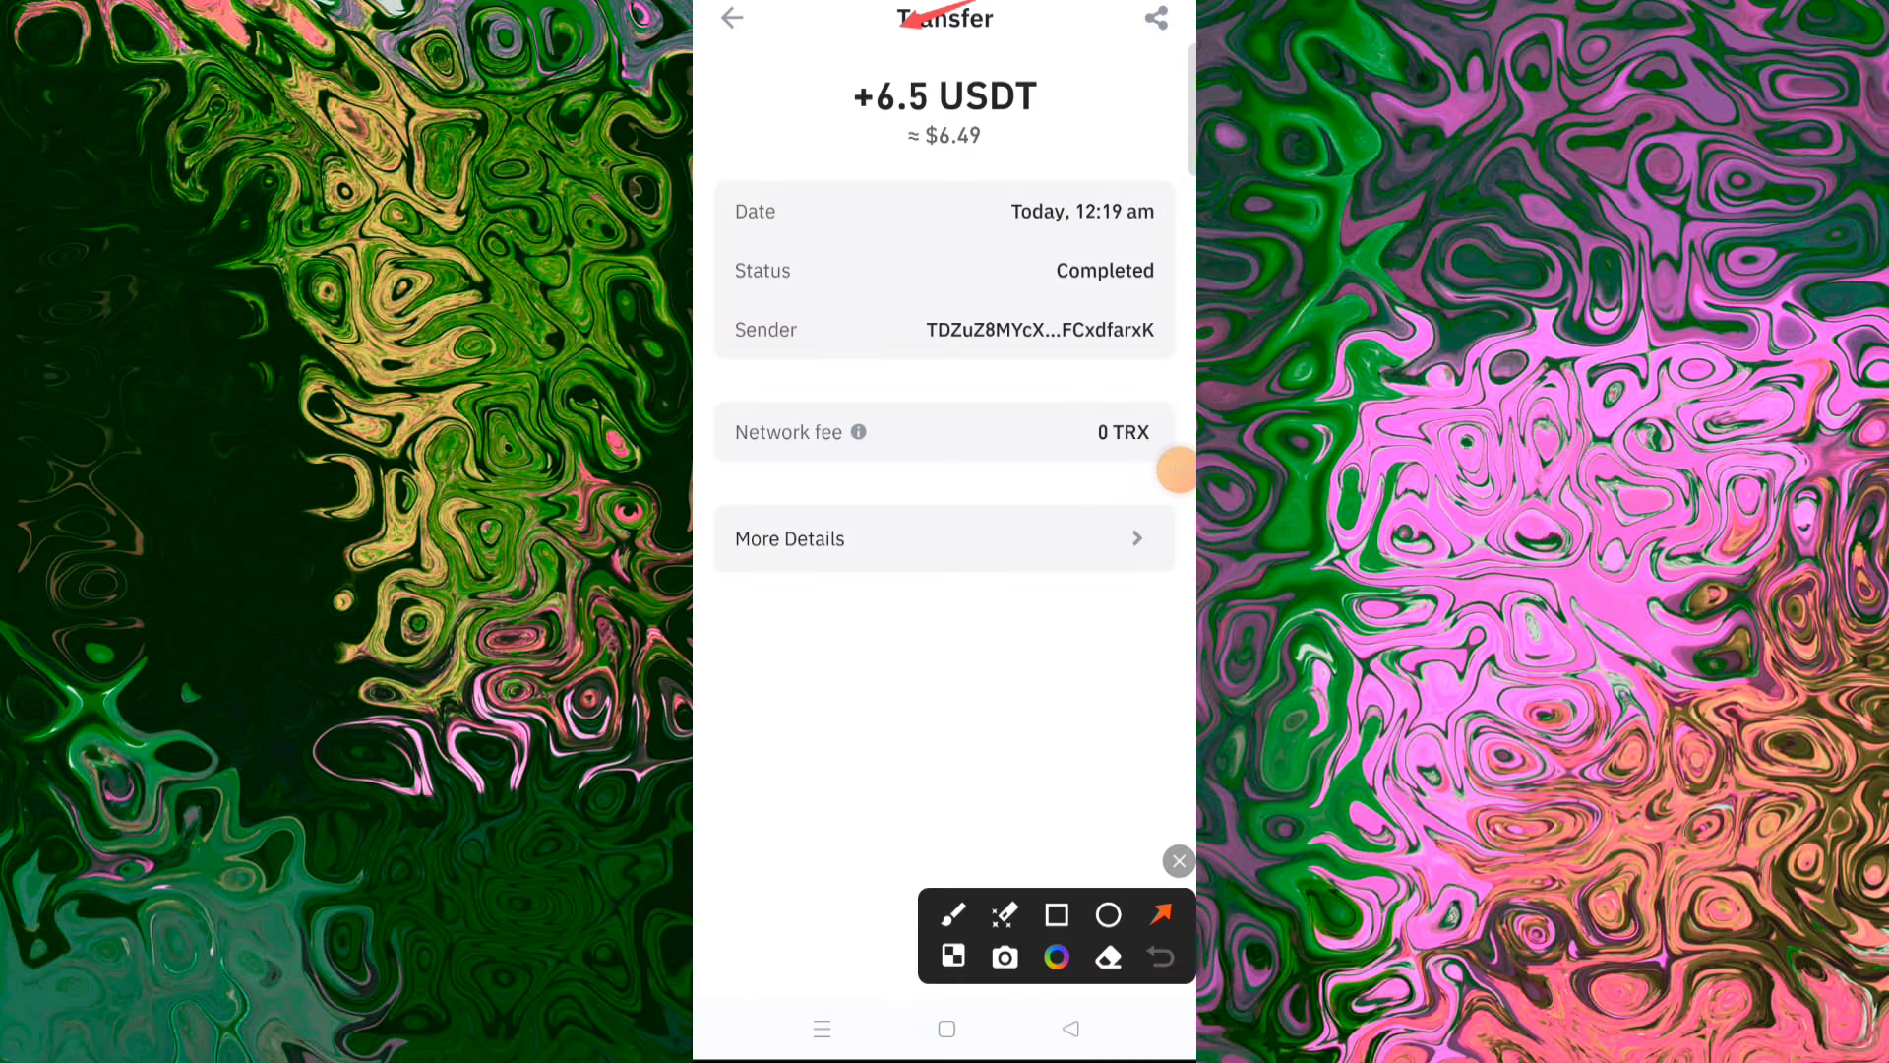